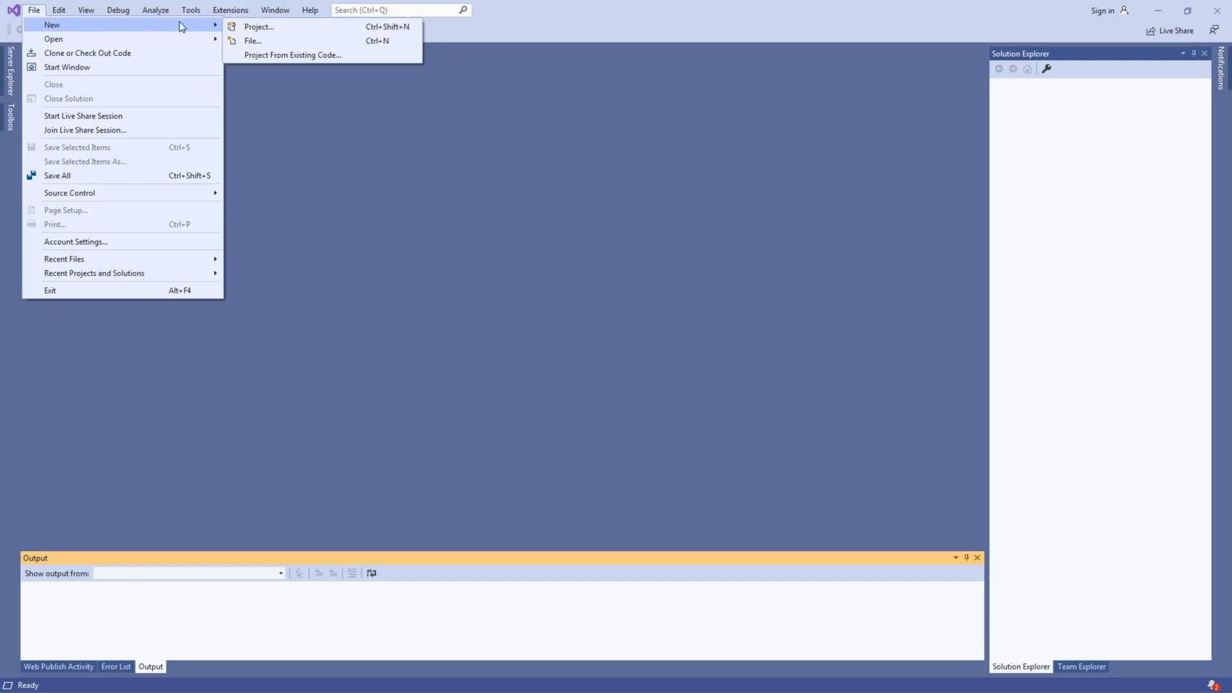
# - Start a new project and choose the ASP.NET Core Web Application template found by searching MVC
pyautogui.click(258, 25)
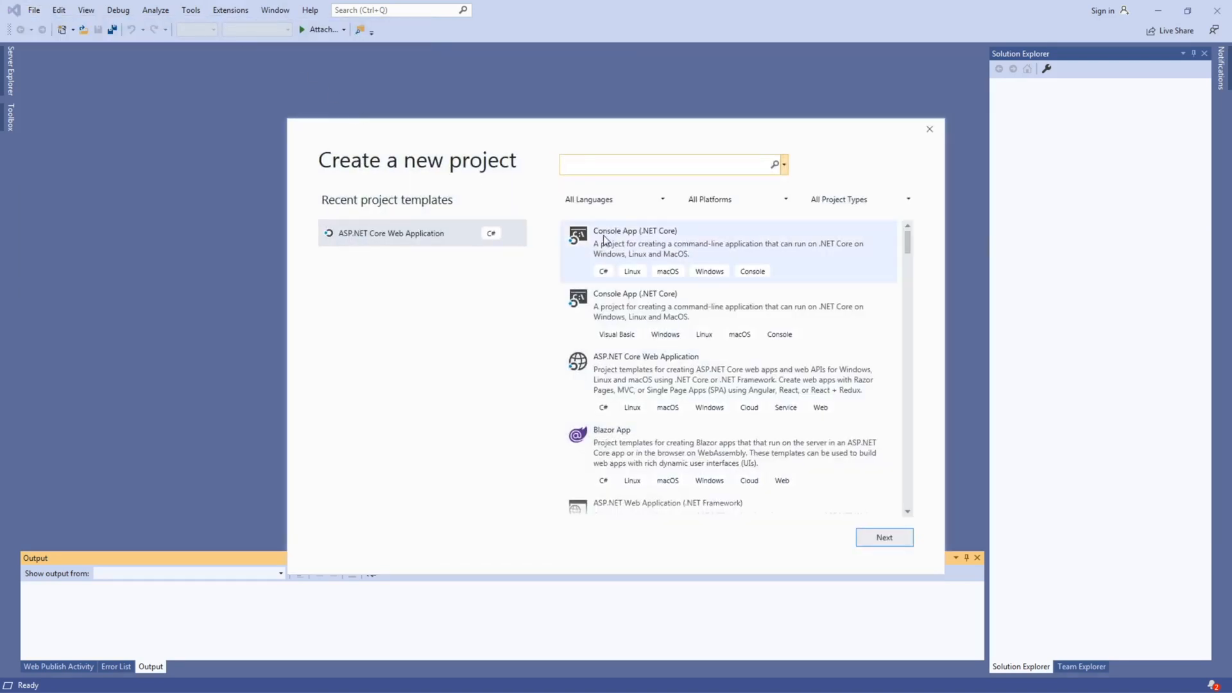
pyautogui.write('MVC')
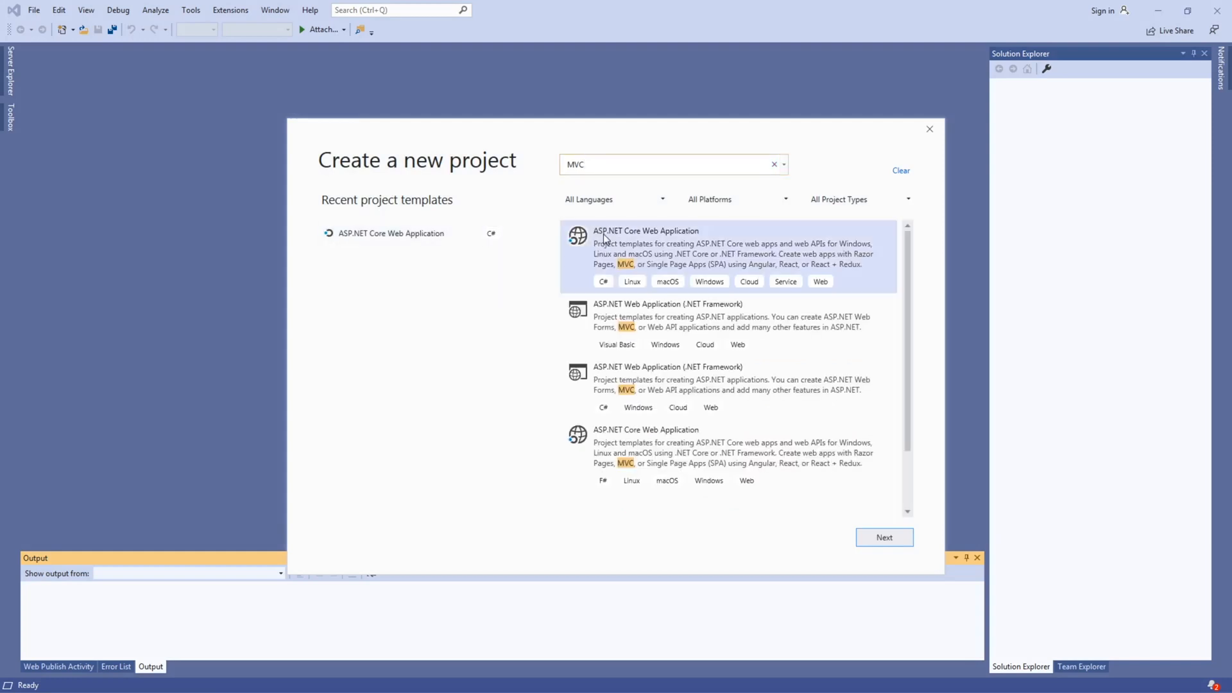
pyautogui.click(884, 537)
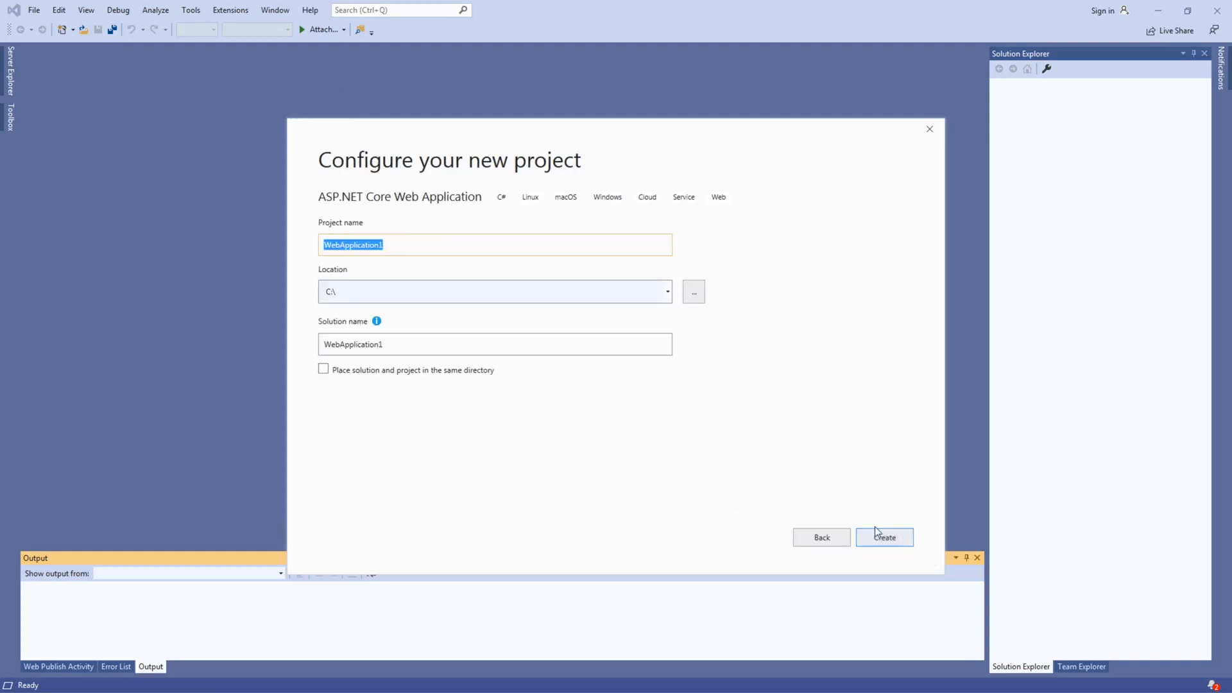
pyautogui.moveTo(853, 524)
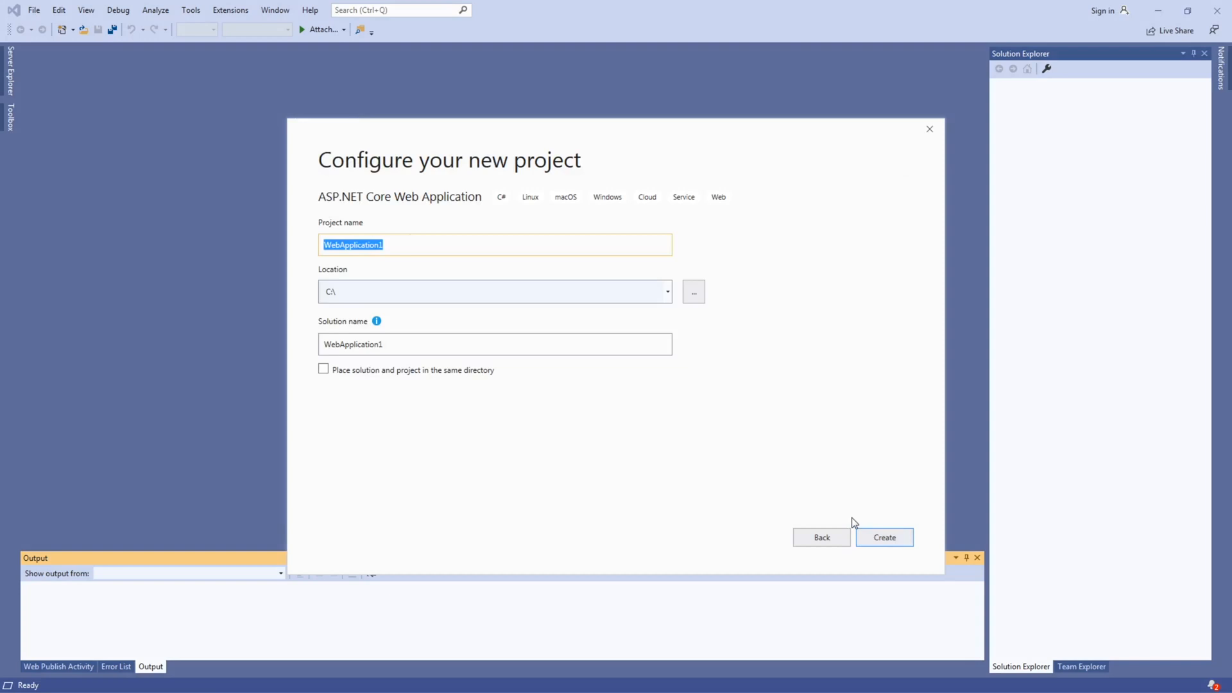
# - Name the project ProjectName and create it with the Model-View-Controller template
pyautogui.write('Proje')
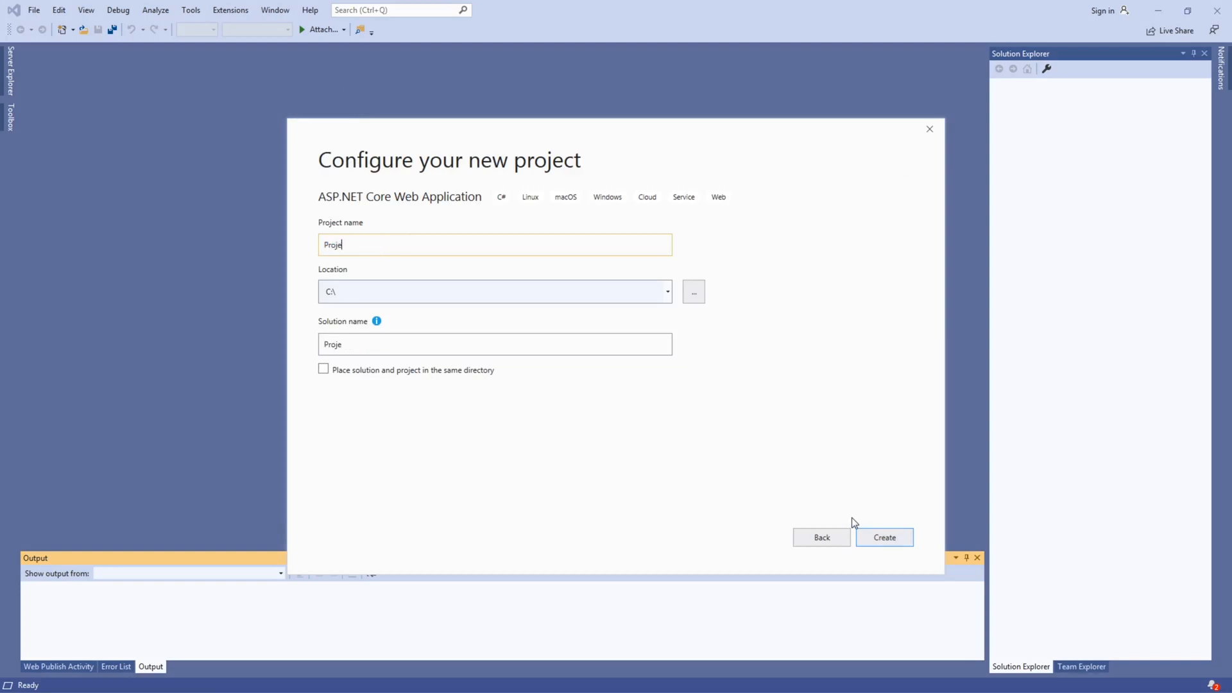
pyautogui.write('ct')
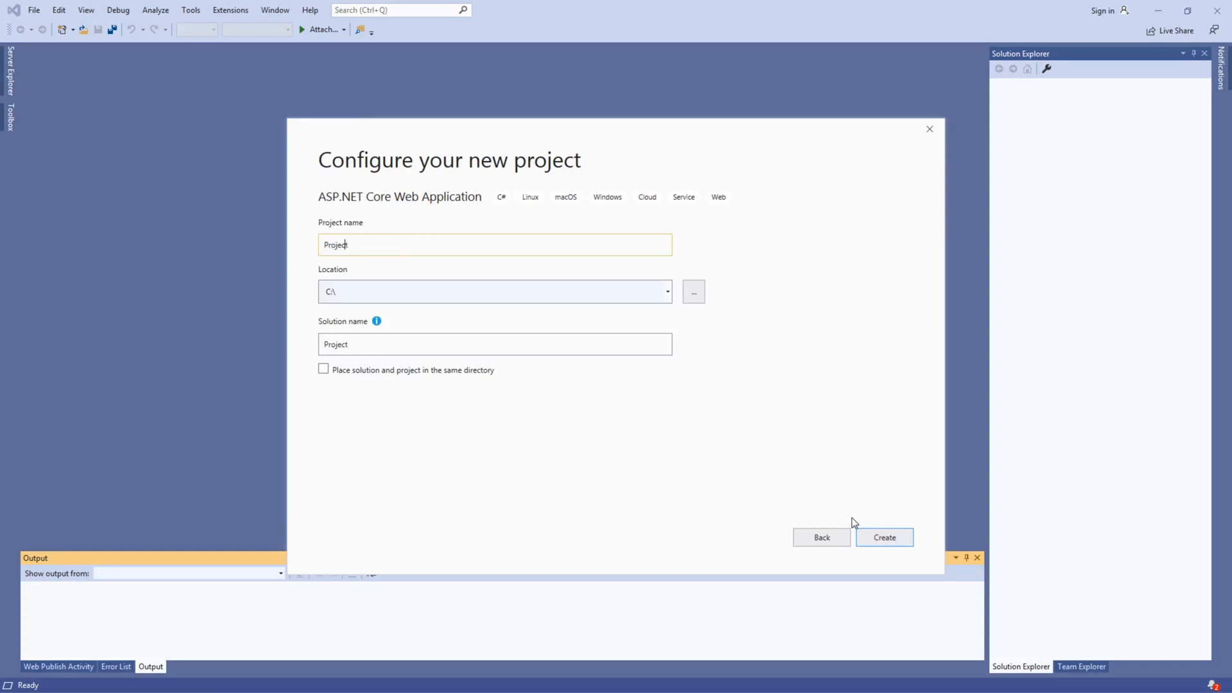
pyautogui.click(883, 536)
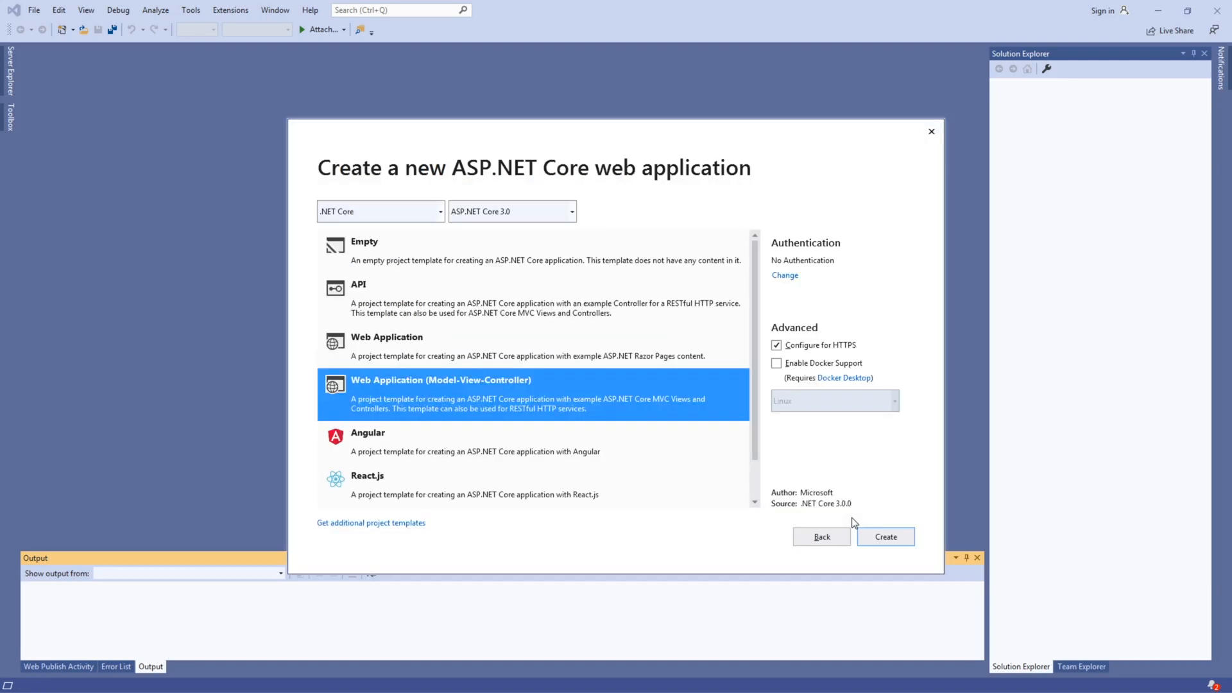
pyautogui.moveTo(701, 319)
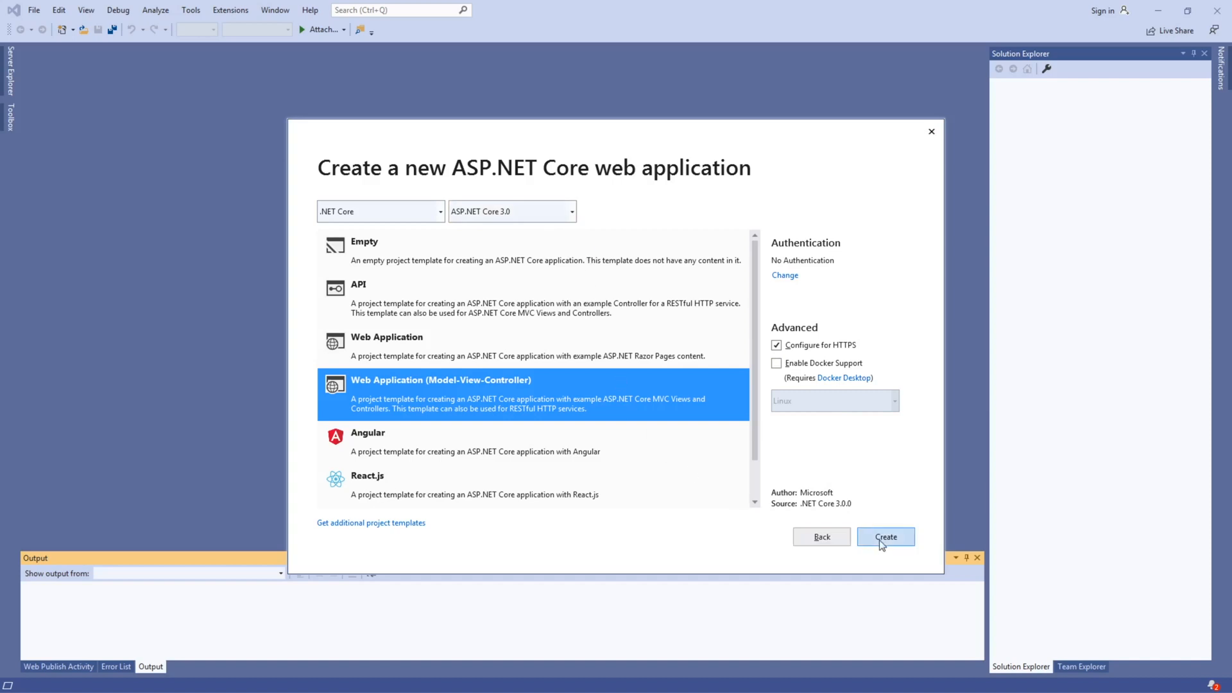
pyautogui.click(885, 537)
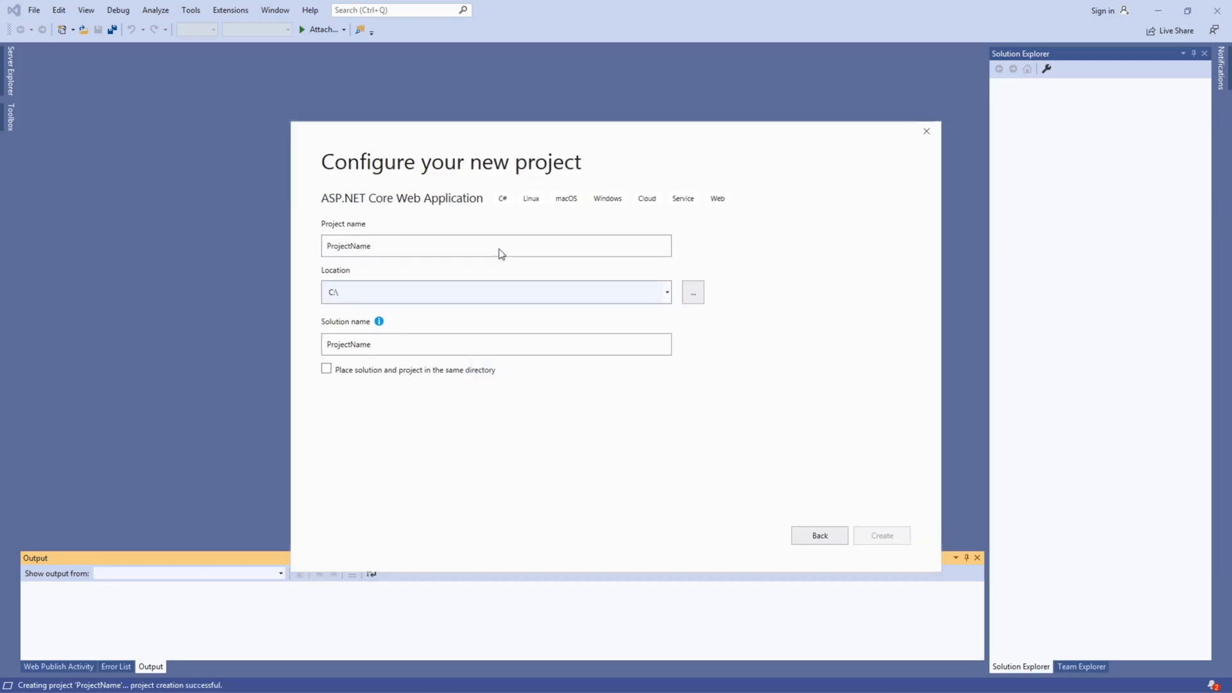
# - Open Program.cs from Solution Explorer in the code editor
pyautogui.click(882, 536)
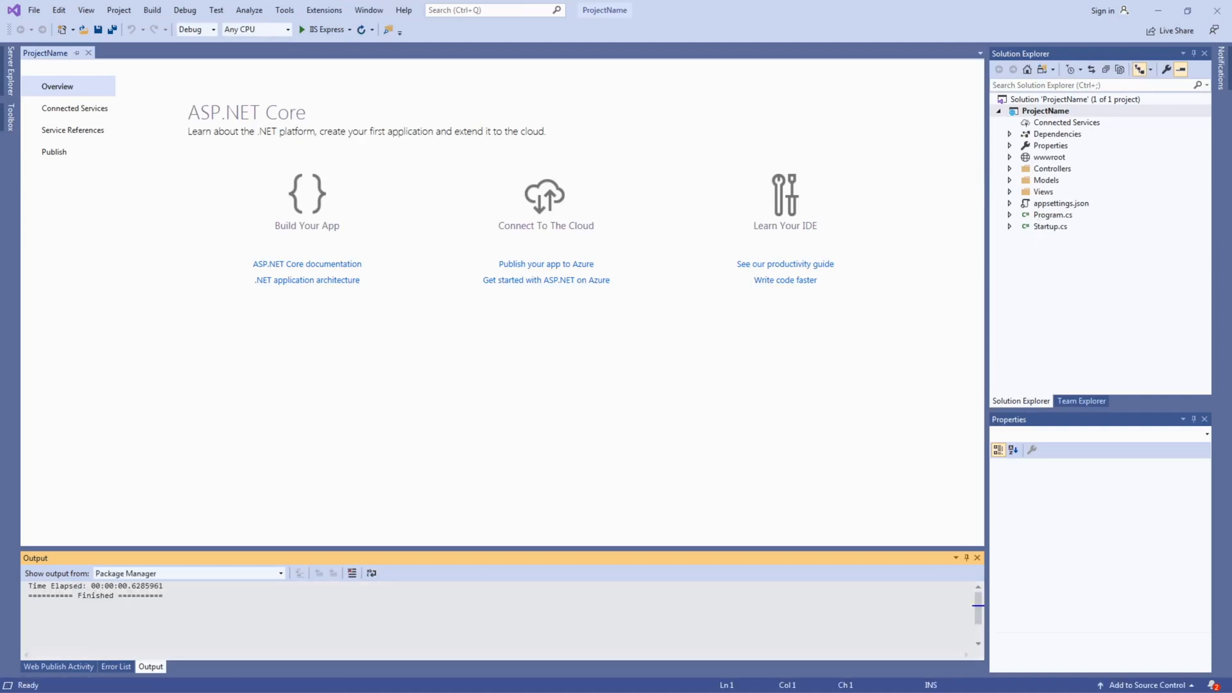
pyautogui.moveTo(1053, 218)
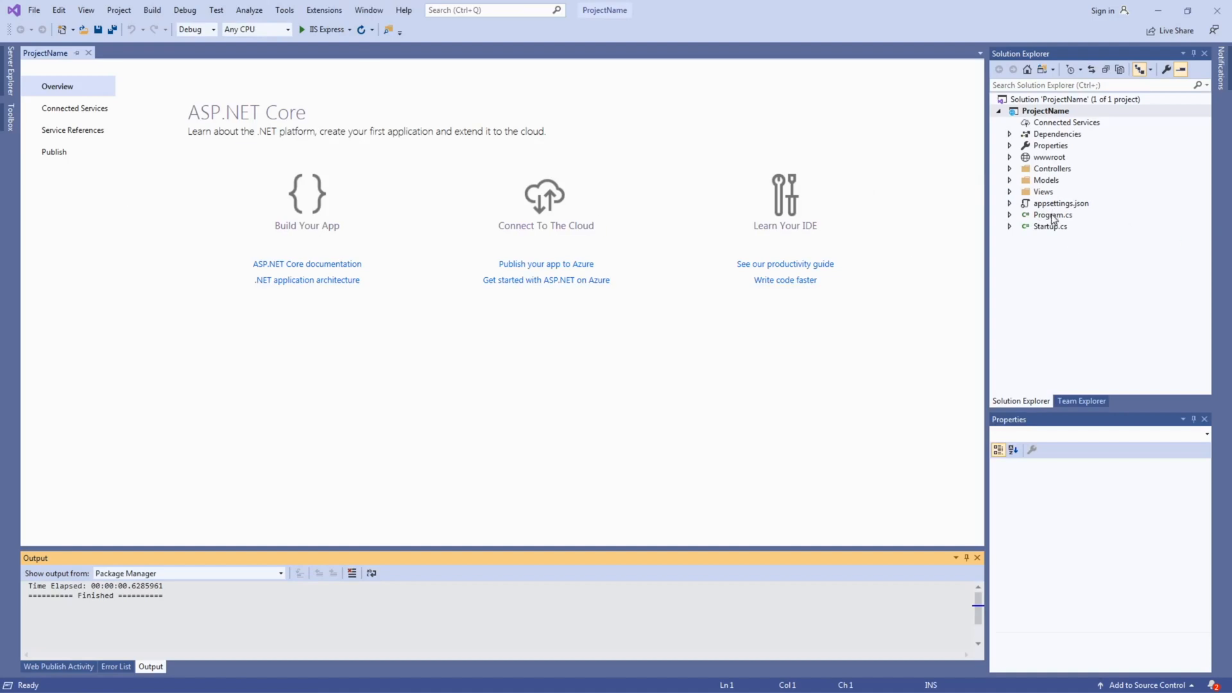
pyautogui.doubleClick(1053, 214)
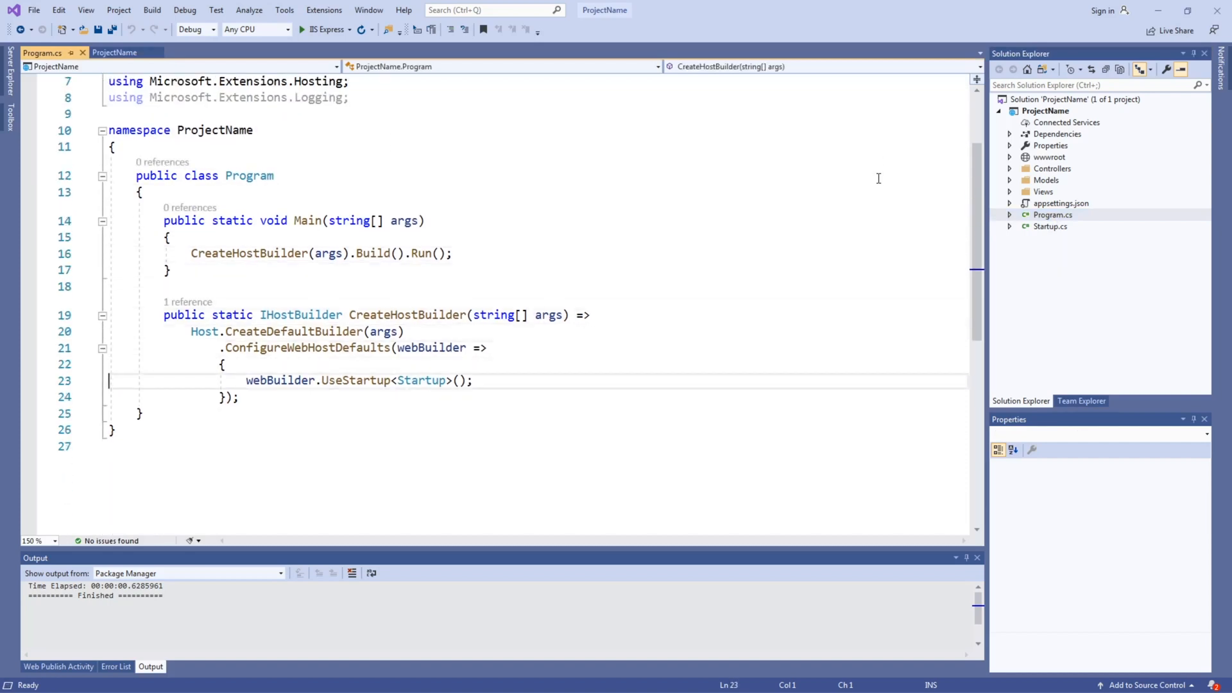
# - Chain UseKestrel after UseStartup with default port 5443 overridden by an args port
pyautogui.click(473, 380)
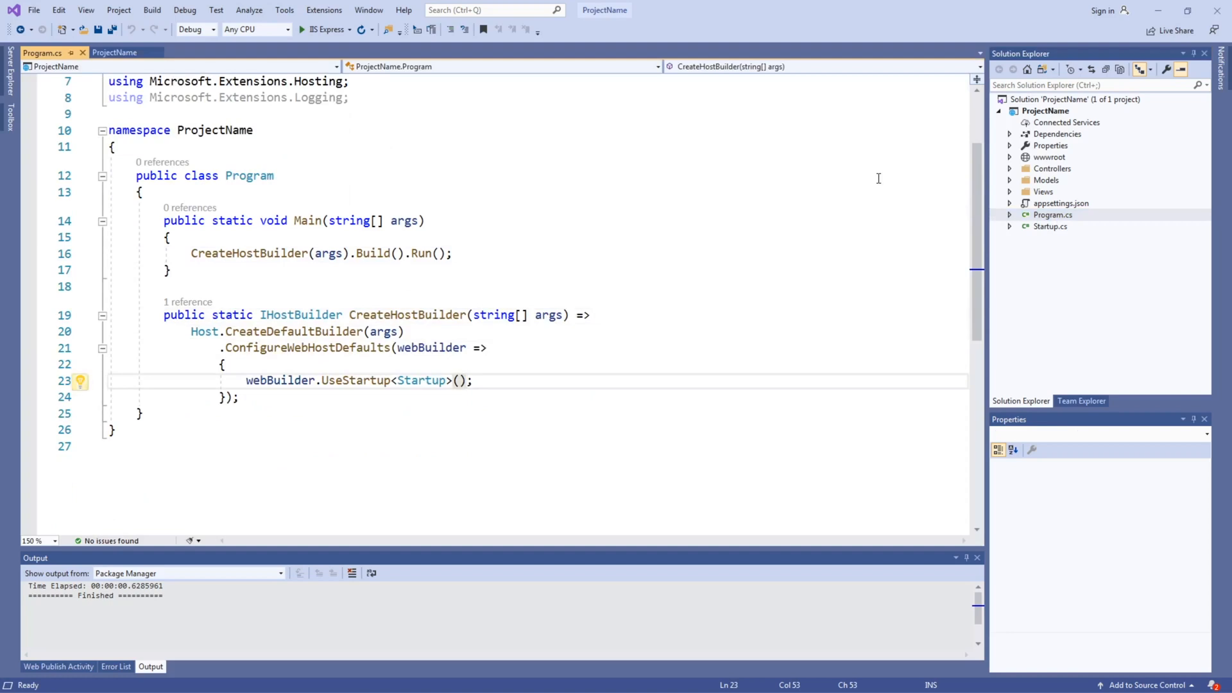
pyautogui.write('.UseKestrel;')
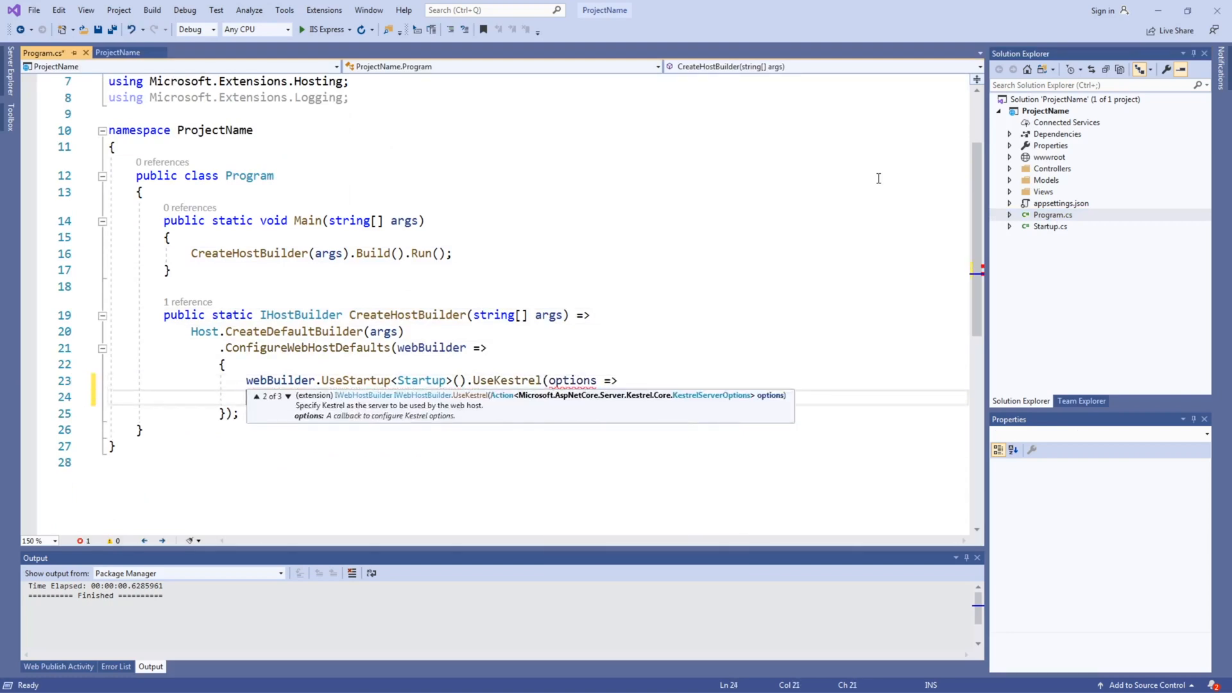
pyautogui.write('int')
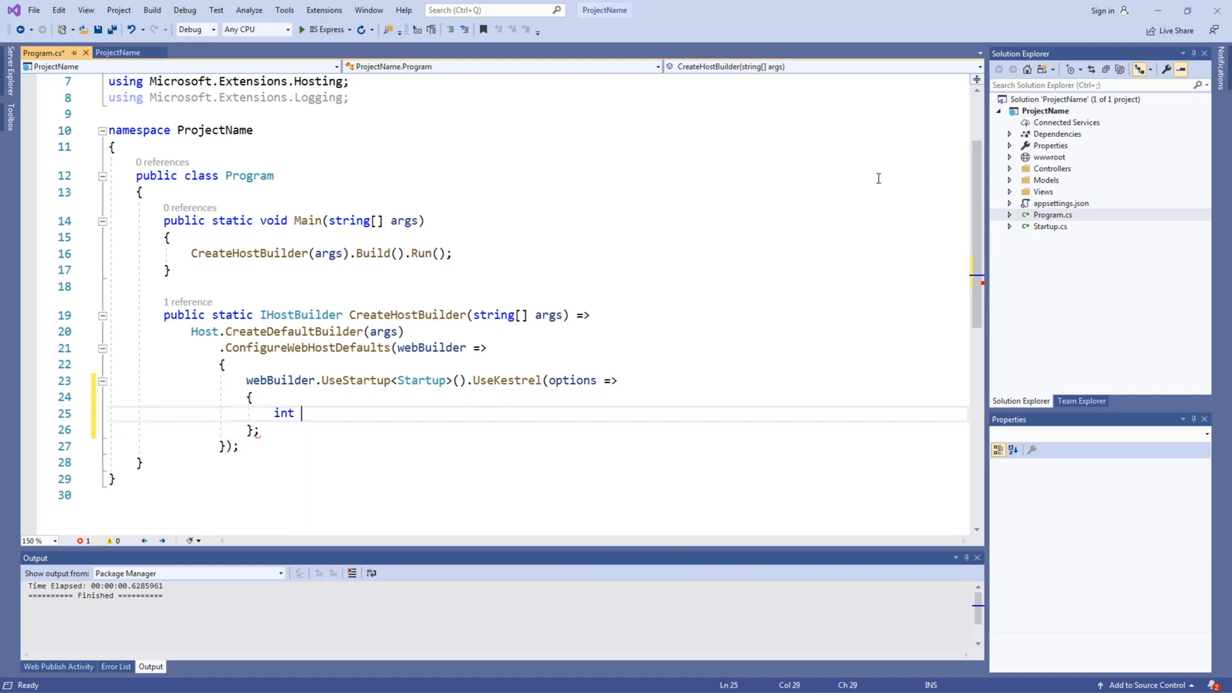
pyautogui.write('port = 5443;')
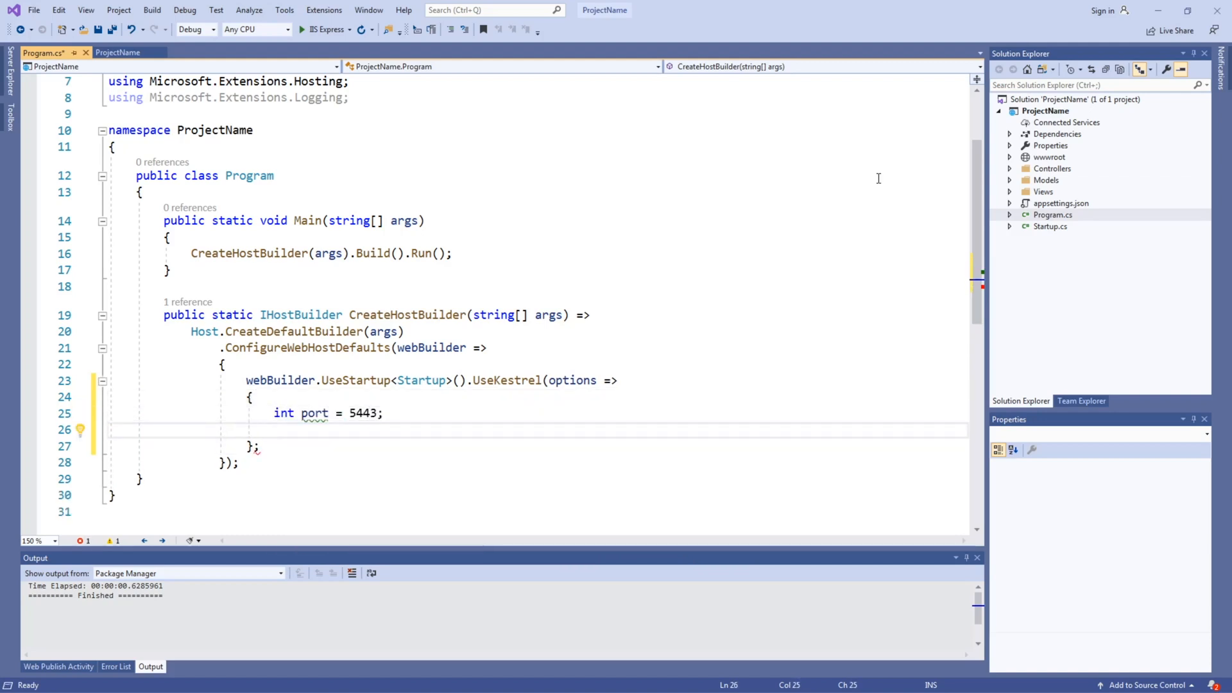
pyautogui.write('if(args.Length )')
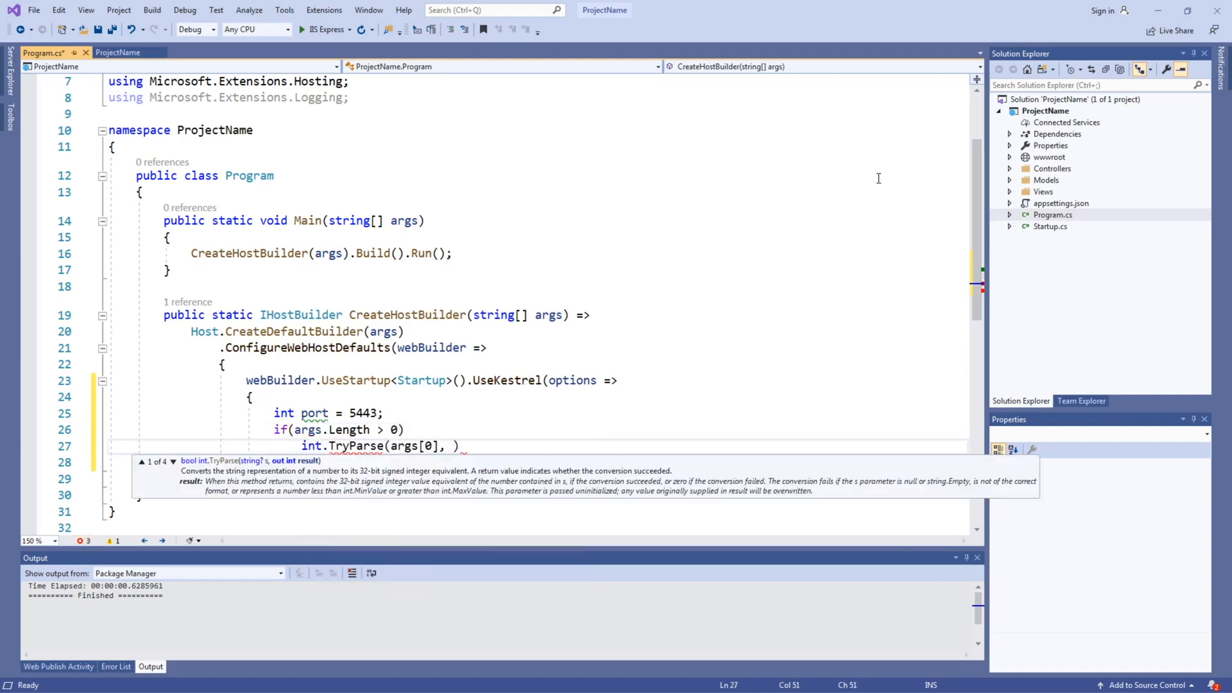
pyautogui.write('o')
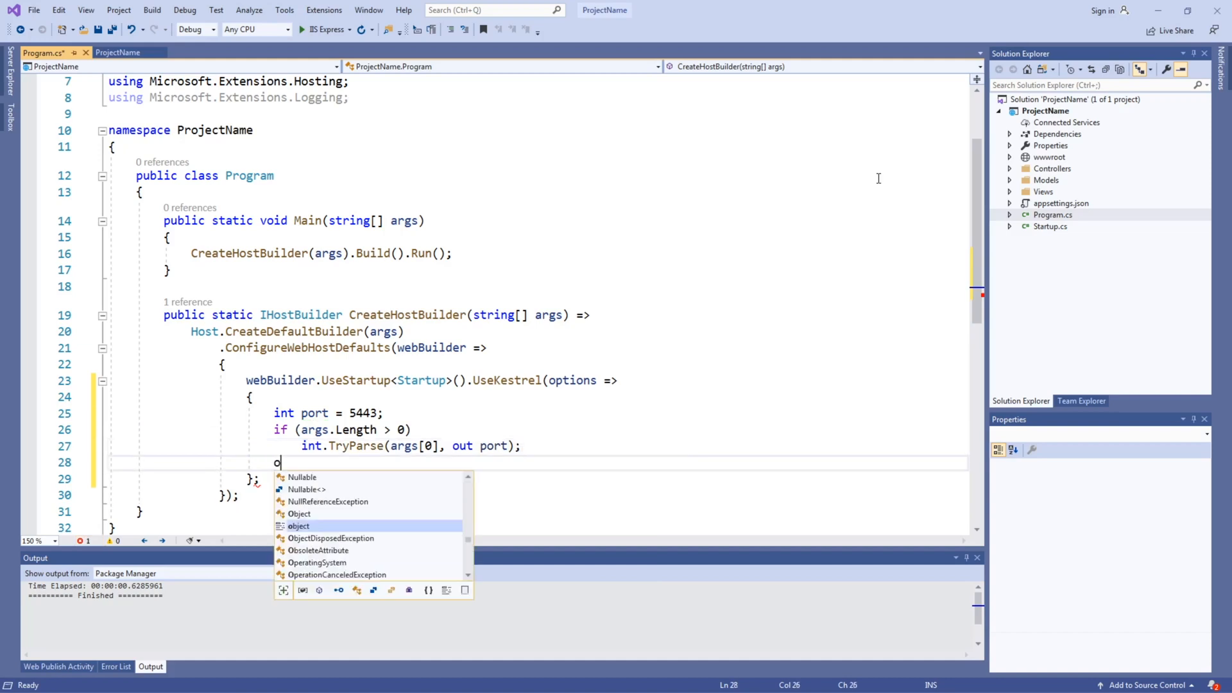
pyautogui.write('if(args.Length > 2)')
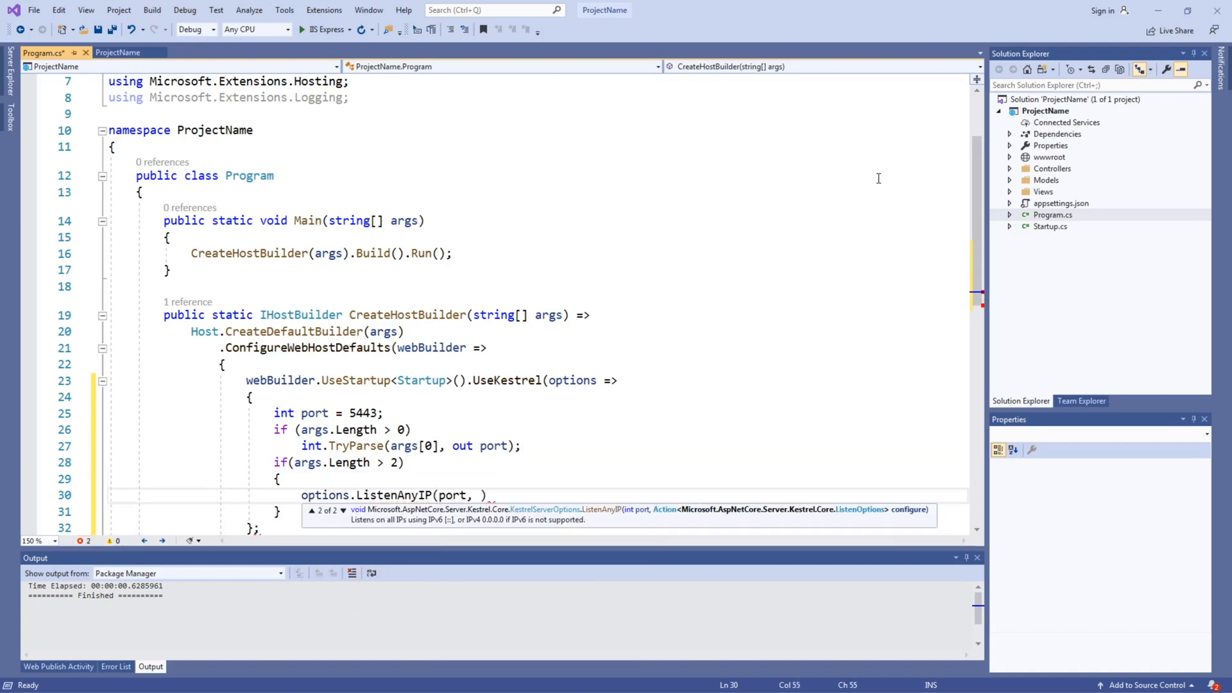
# - Listen on any IP, using HTTPS with cert.pfx and password args when given, else plain HTTP
pyautogui.write('listenOptions =>')
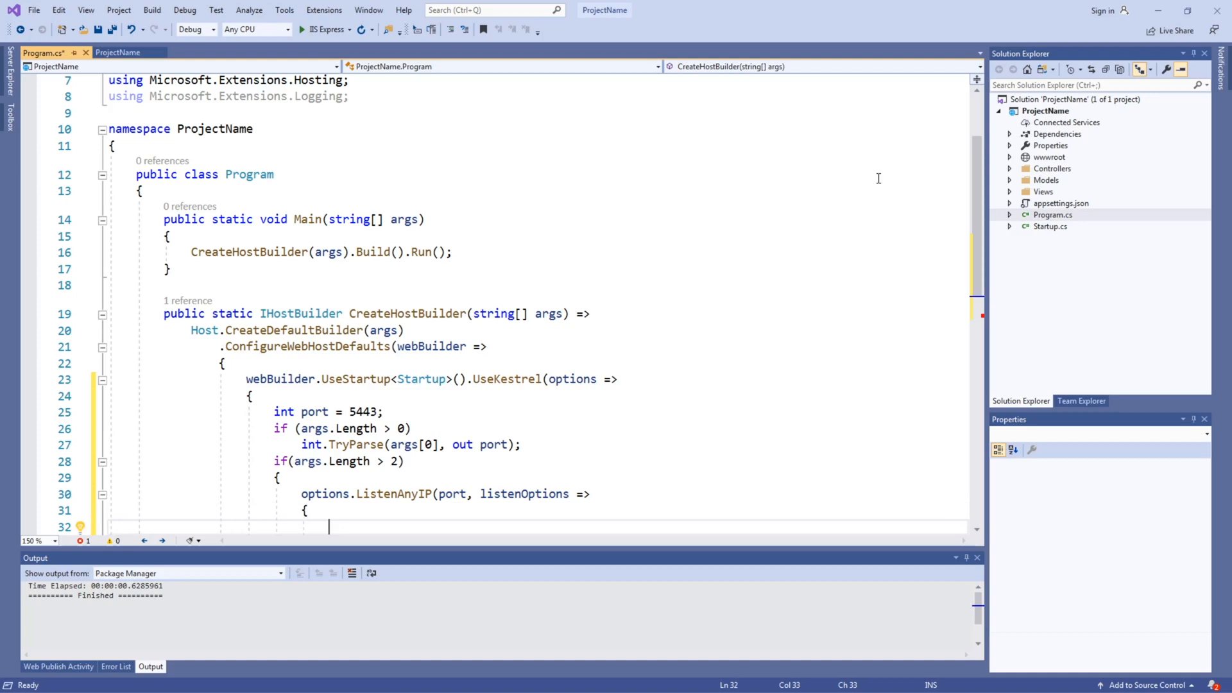
pyautogui.write('listenOptions.UseHttps(args[1], args[2]);')
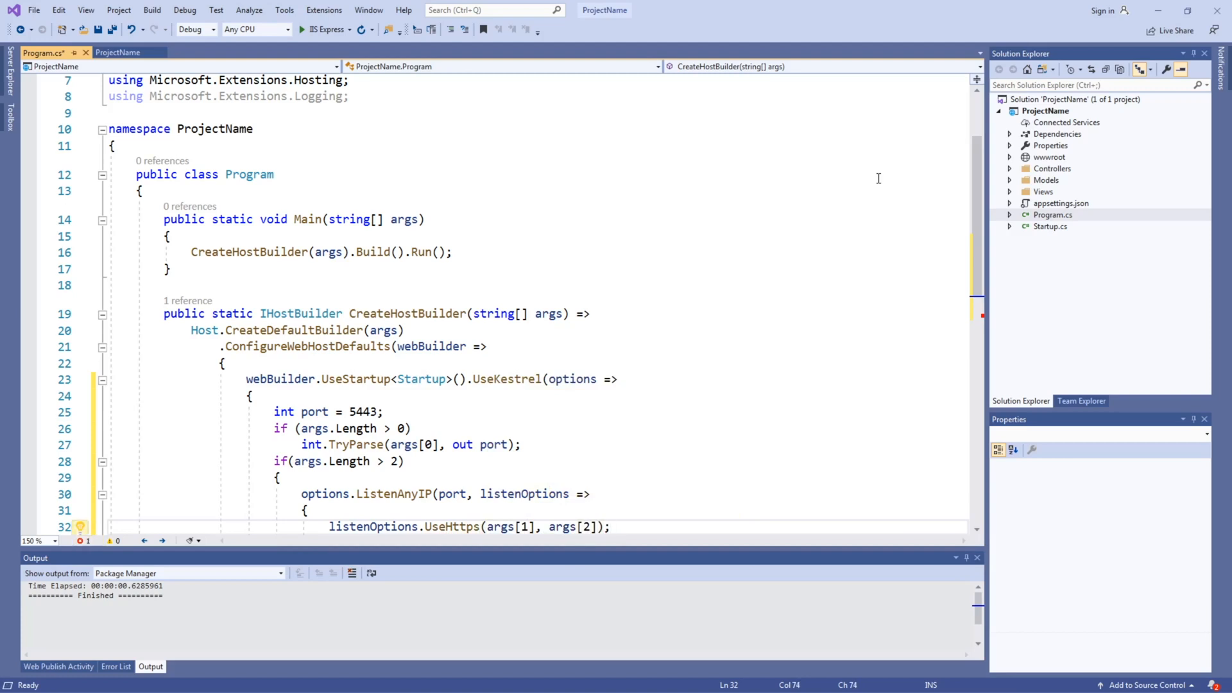
pyautogui.write('// c')
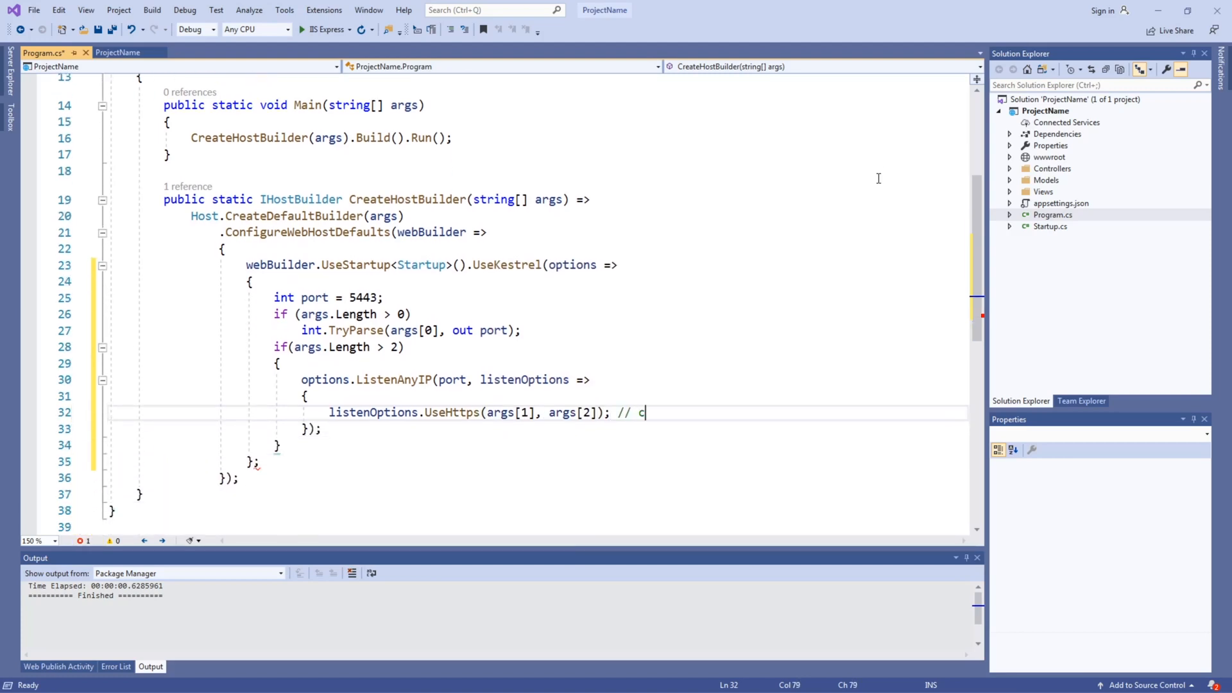
pyautogui.write('ert.pfx and password')
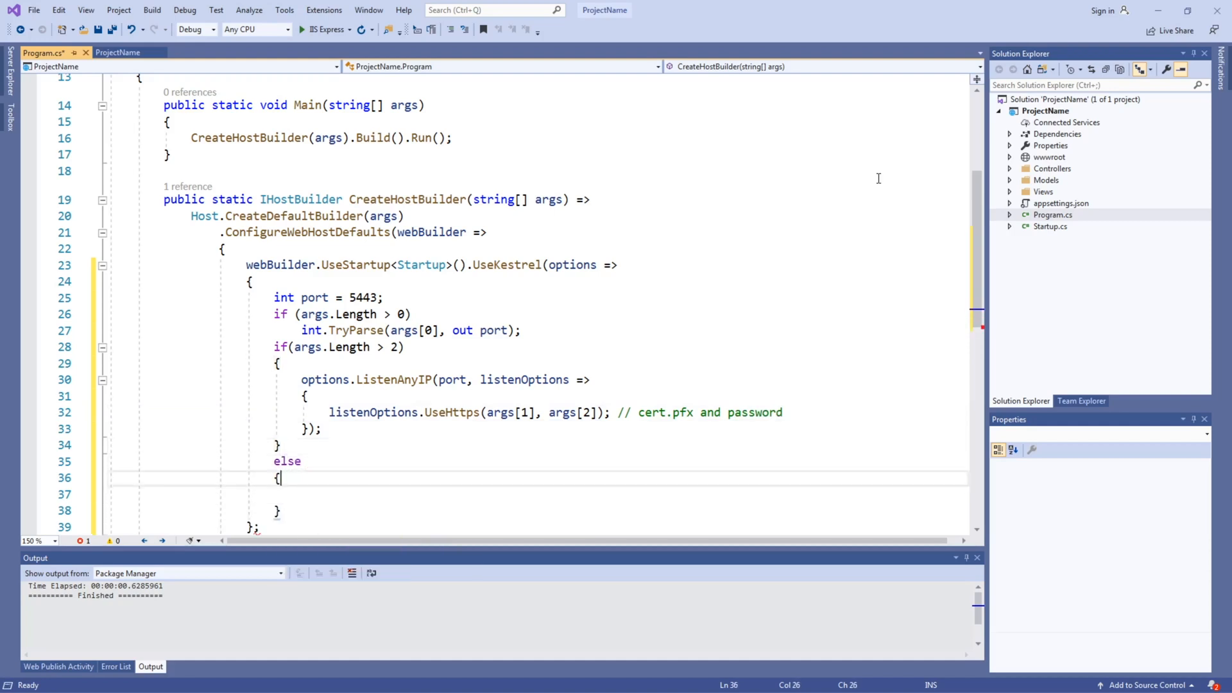
pyautogui.write('options.ListenAnyIP(port); // is no')
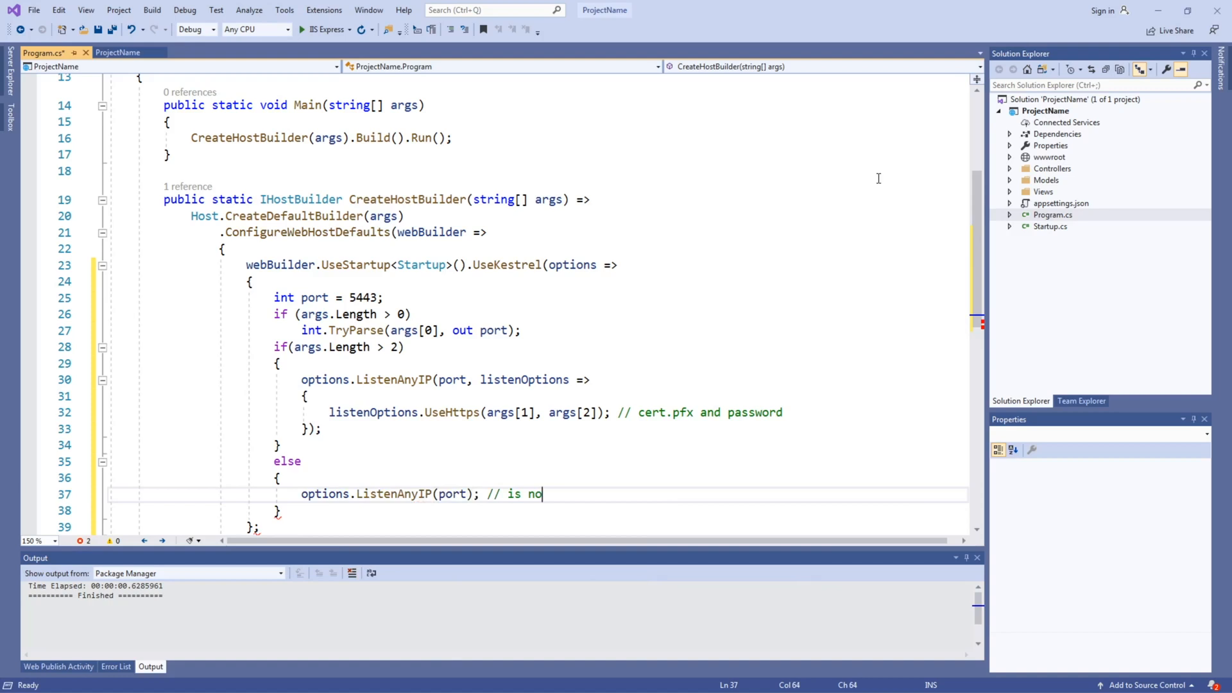
pyautogui.write('cert and password sped')
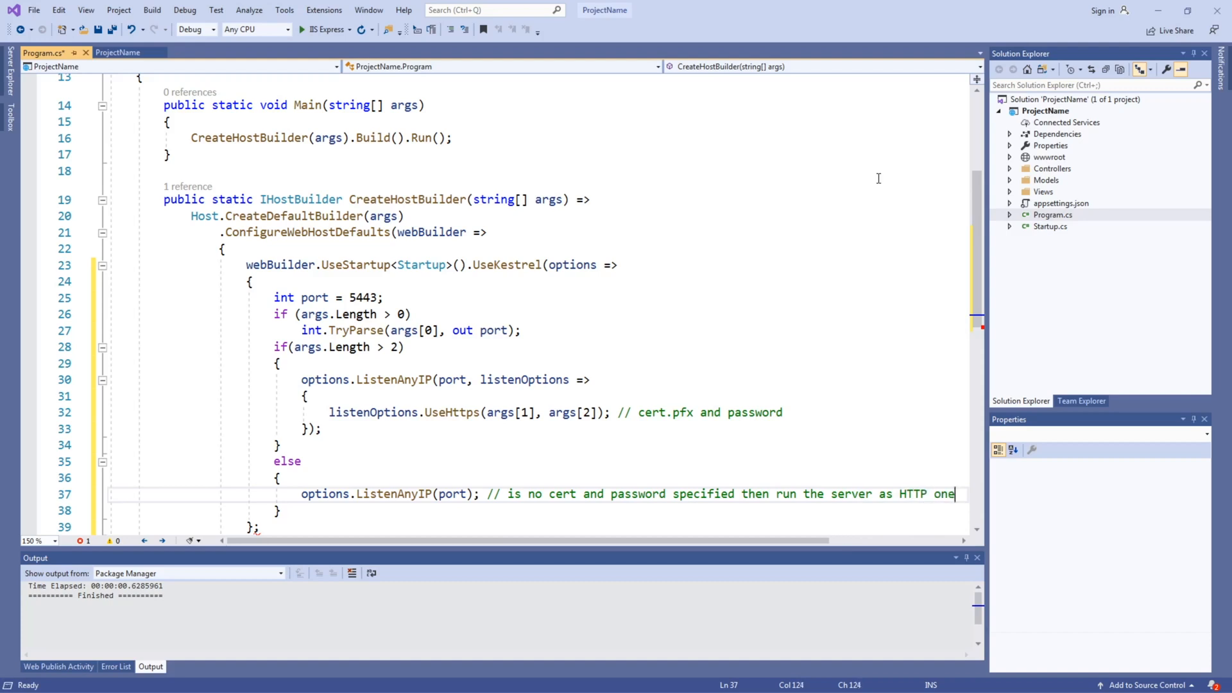
pyautogui.click(301, 493)
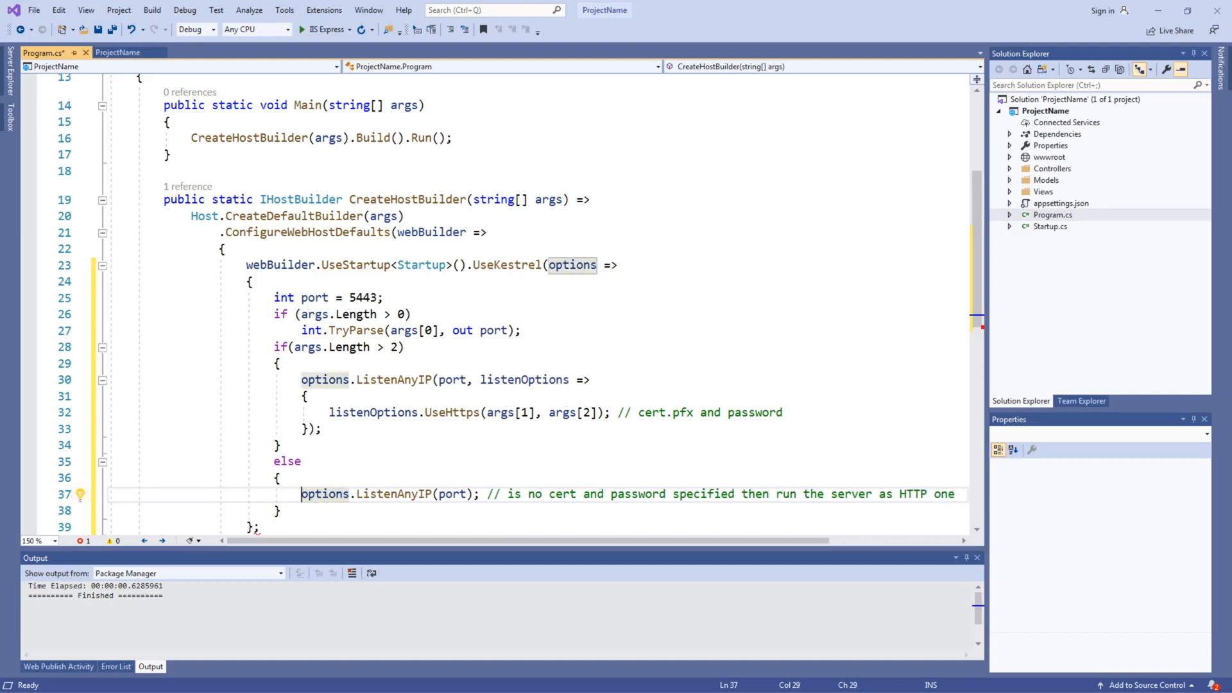
pyautogui.moveTo(1175, 271)
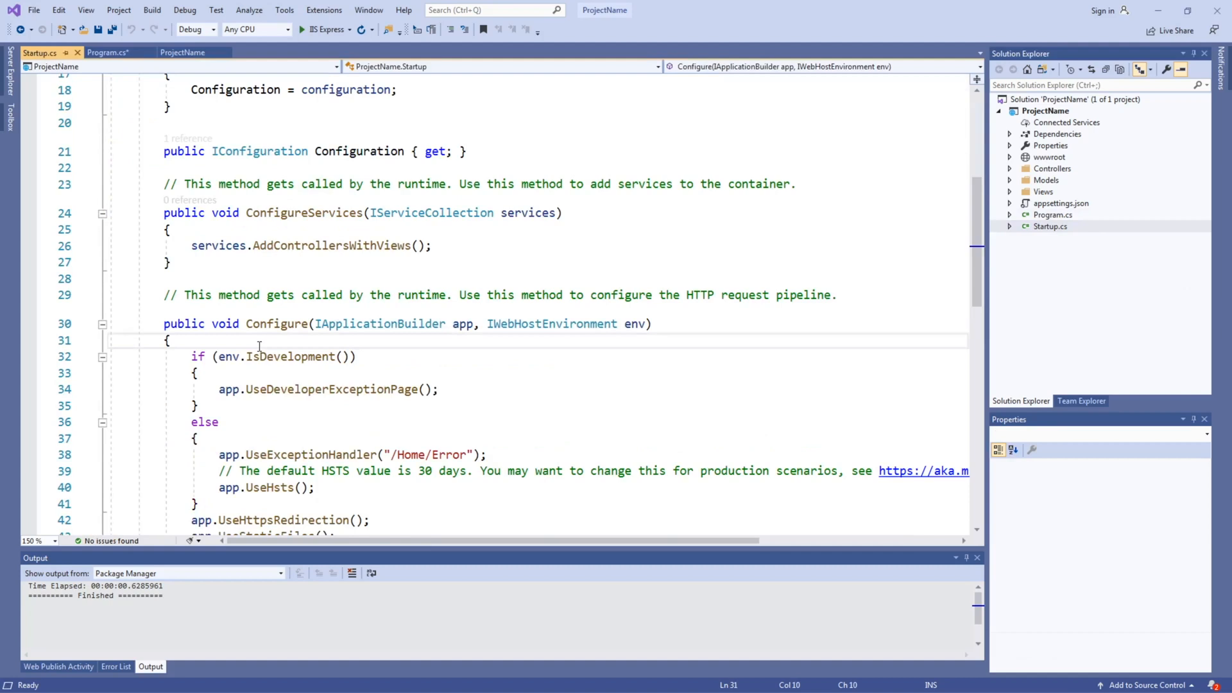
# - Add System.IO.Directory.SetCurrentDirectory(env.ContentRootPath) to Configure in Startup.cs and save
pyautogui.write('System.IO.Directory.SetCurrentDirectory')
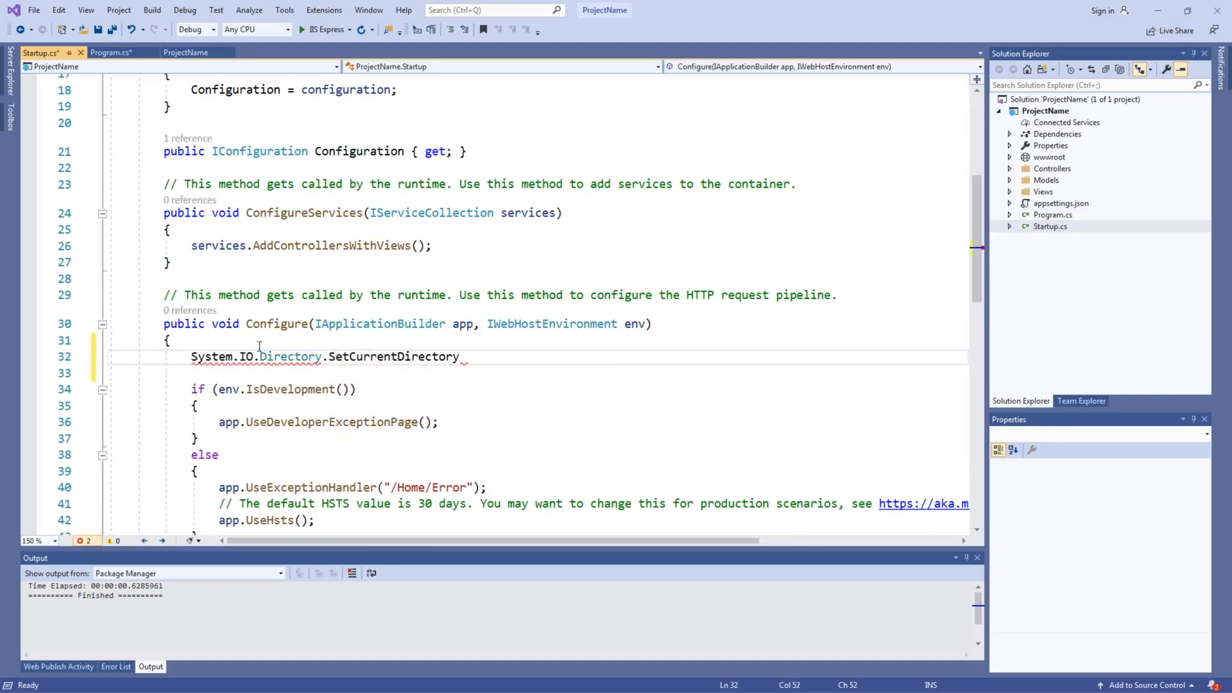
pyautogui.write('(env.ContentRootPath);')
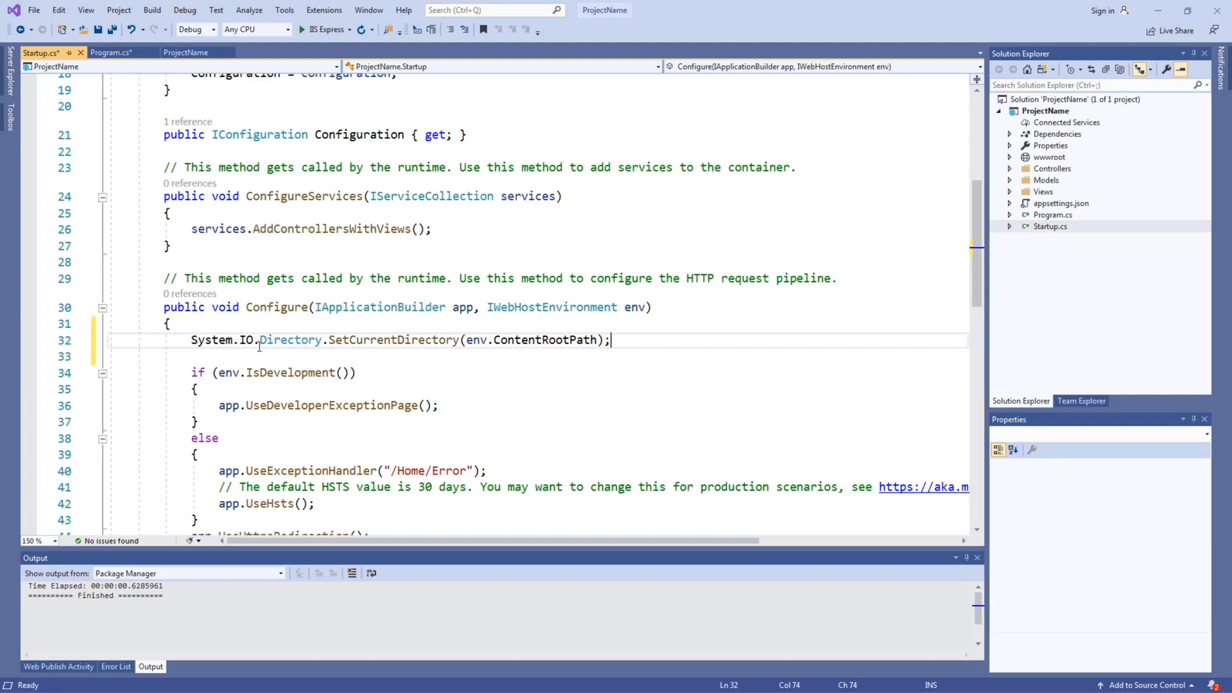
pyautogui.press('ctrl+s')
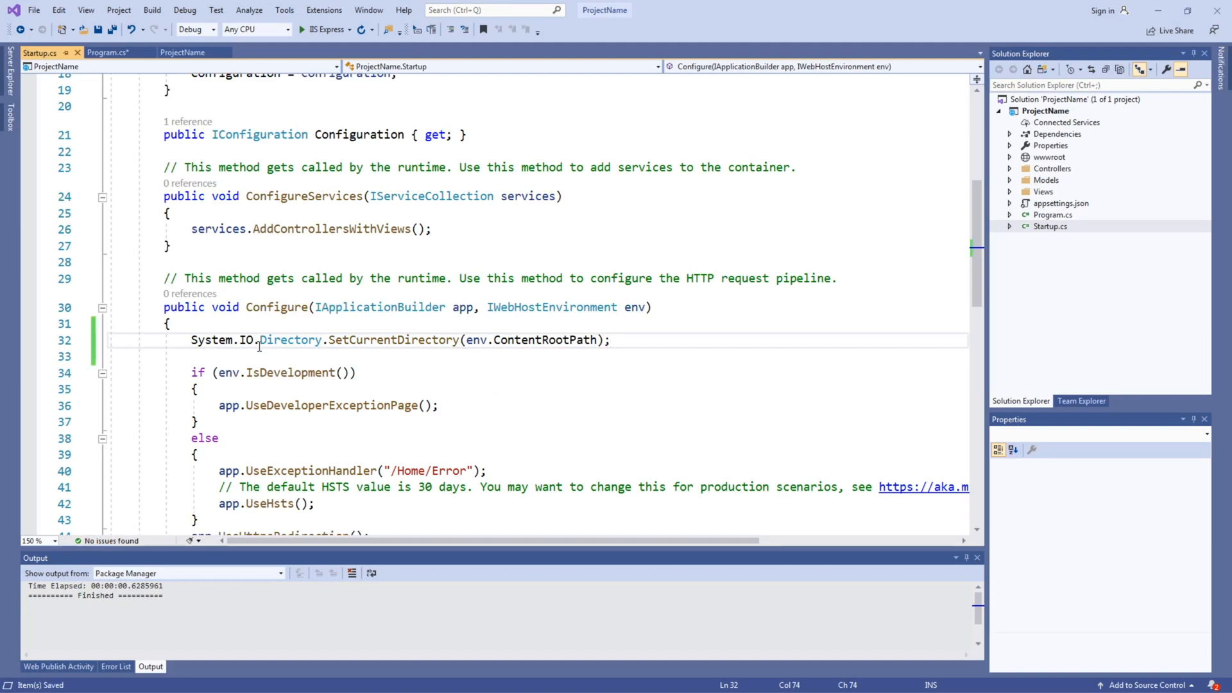
pyautogui.moveTo(266, 360)
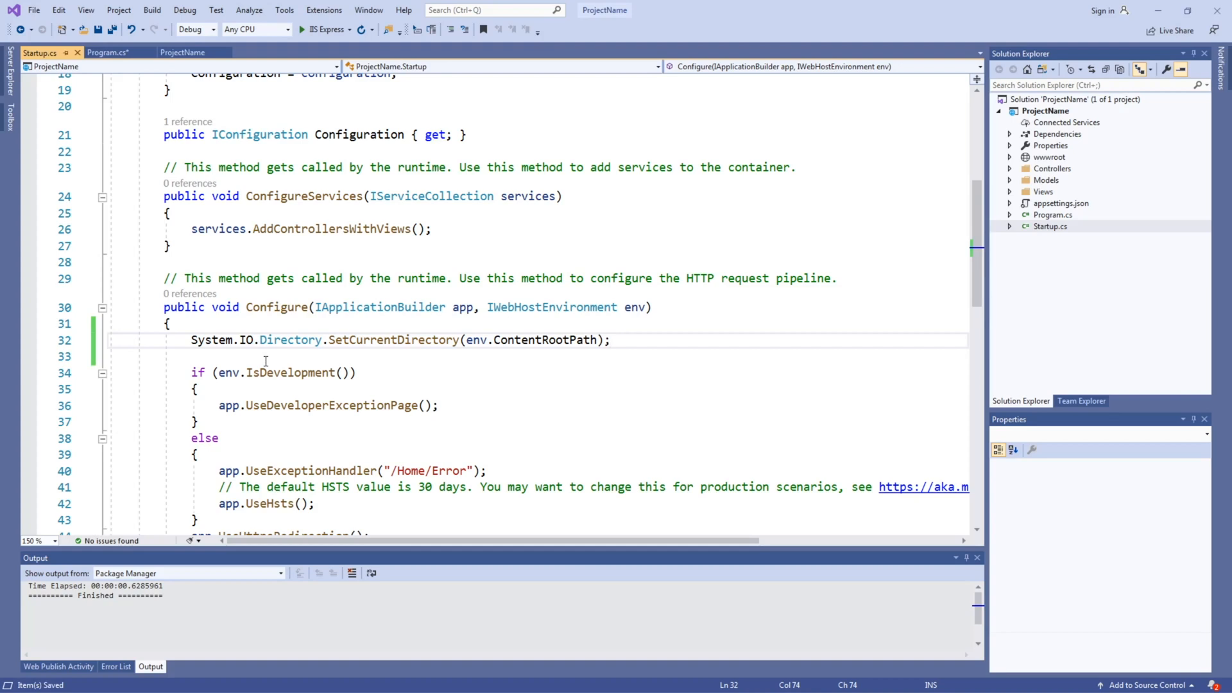
pyautogui.scroll(-3)
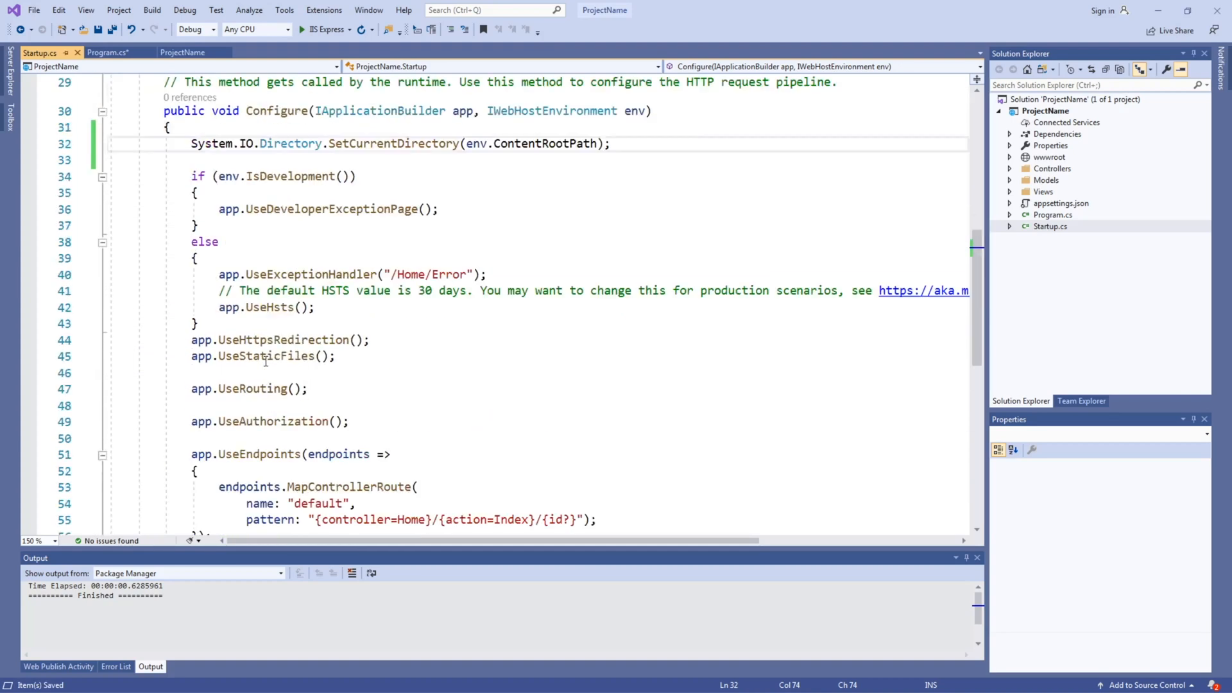
pyautogui.scroll(3)
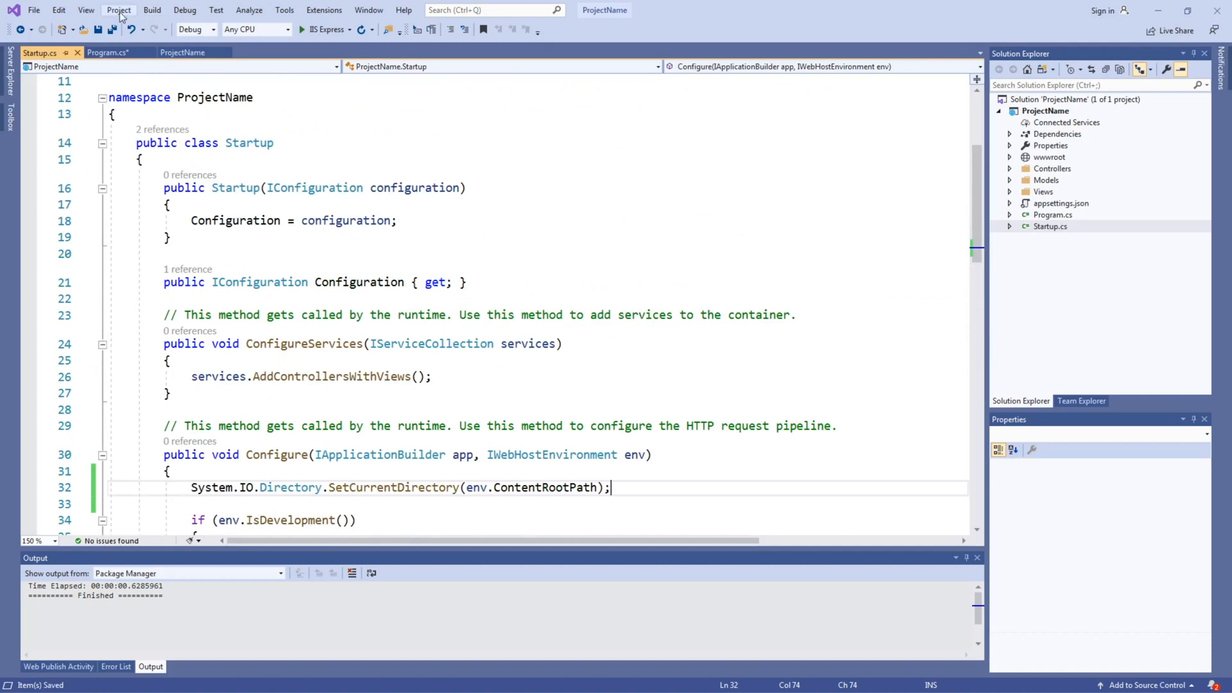
pyautogui.moveTo(152, 10)
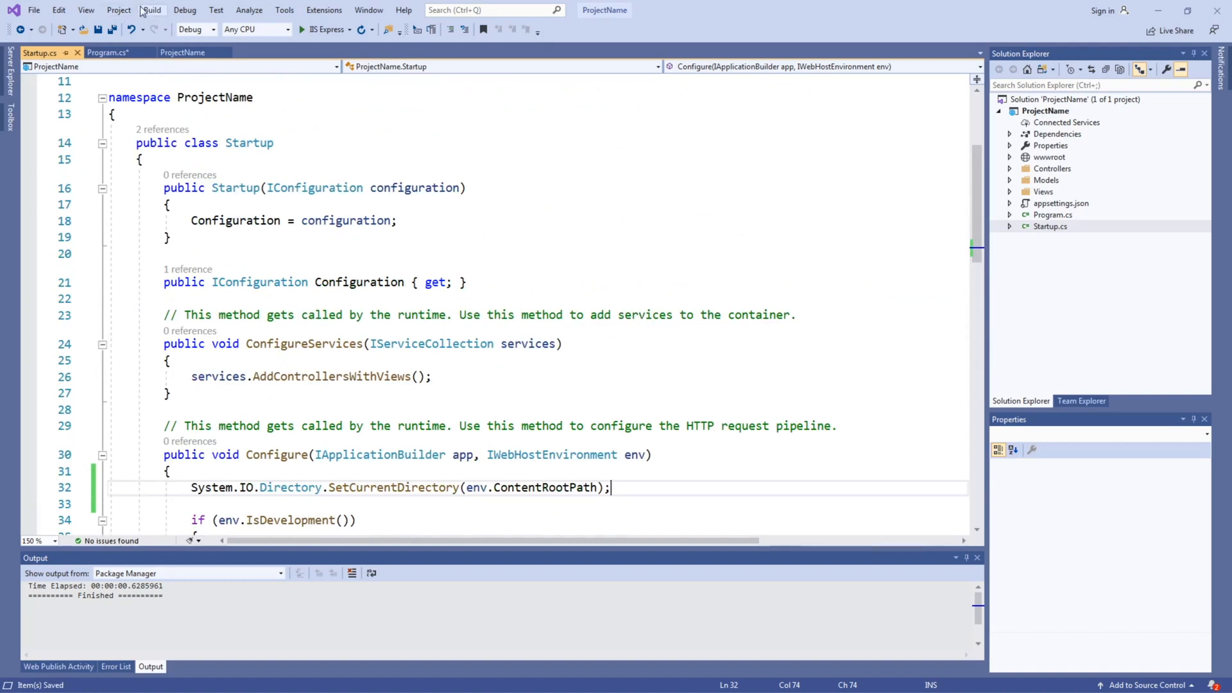
# - Begin a folder publish profile with target location C:\ProjectName_PUBLISH
pyautogui.click(152, 9)
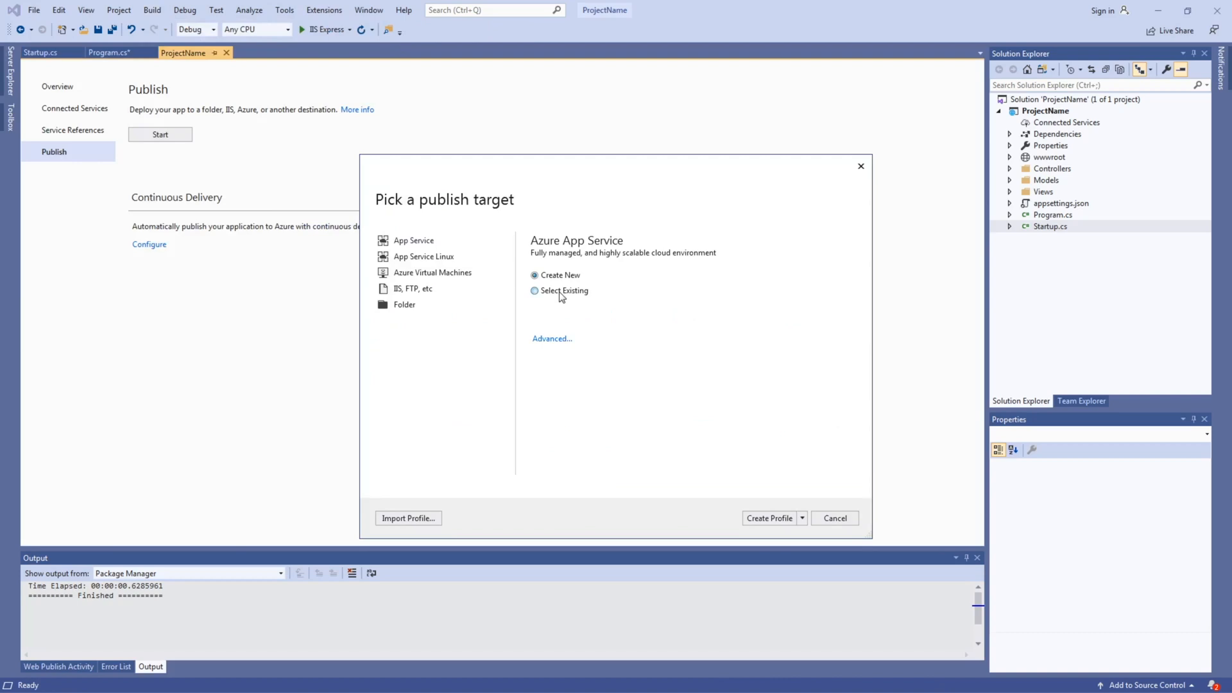
pyautogui.click(406, 305)
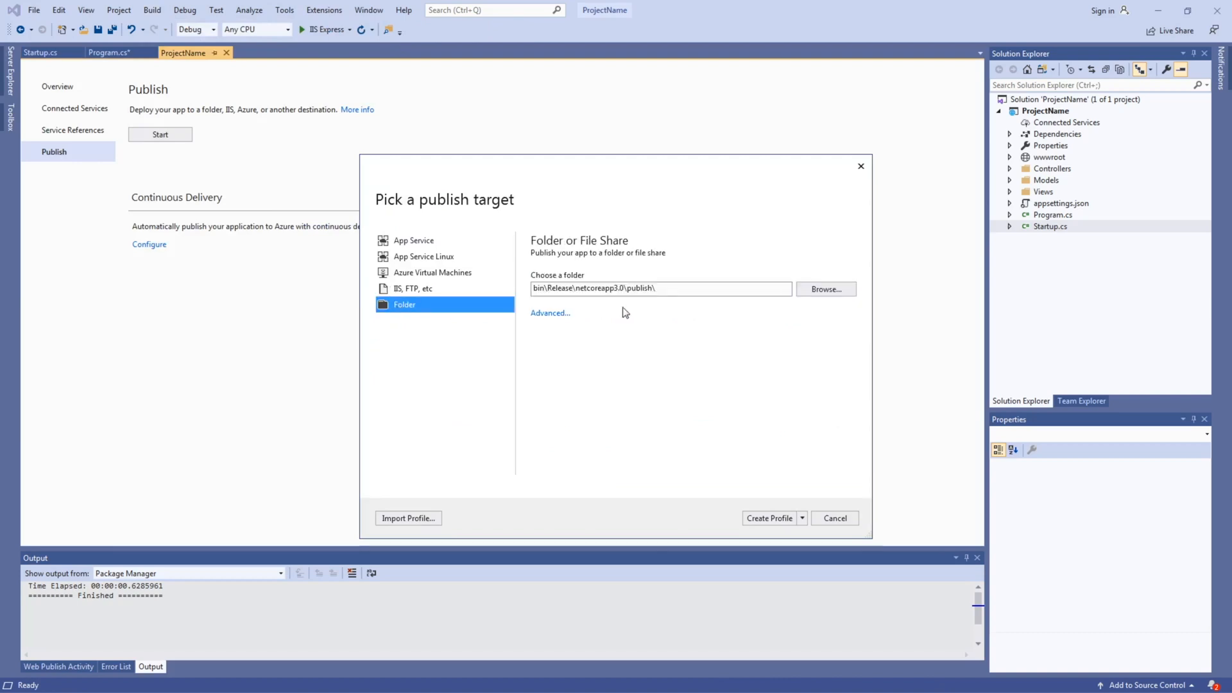
pyautogui.moveTo(692, 292)
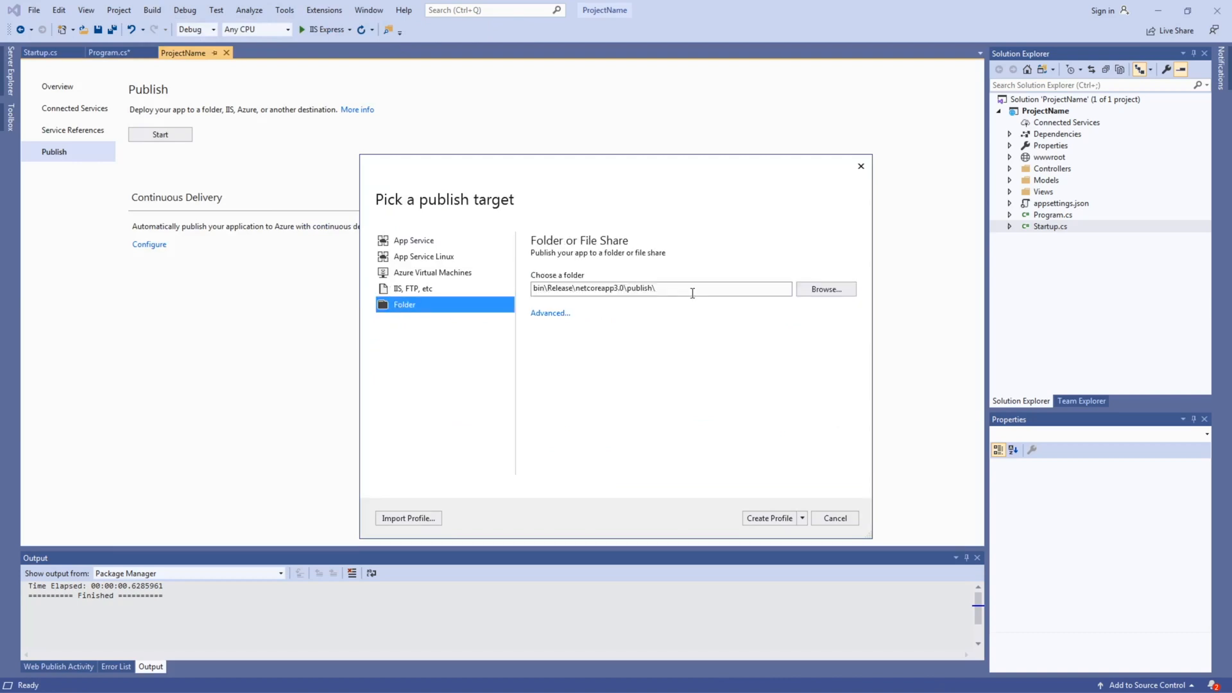
pyautogui.tripleClick(660, 289)
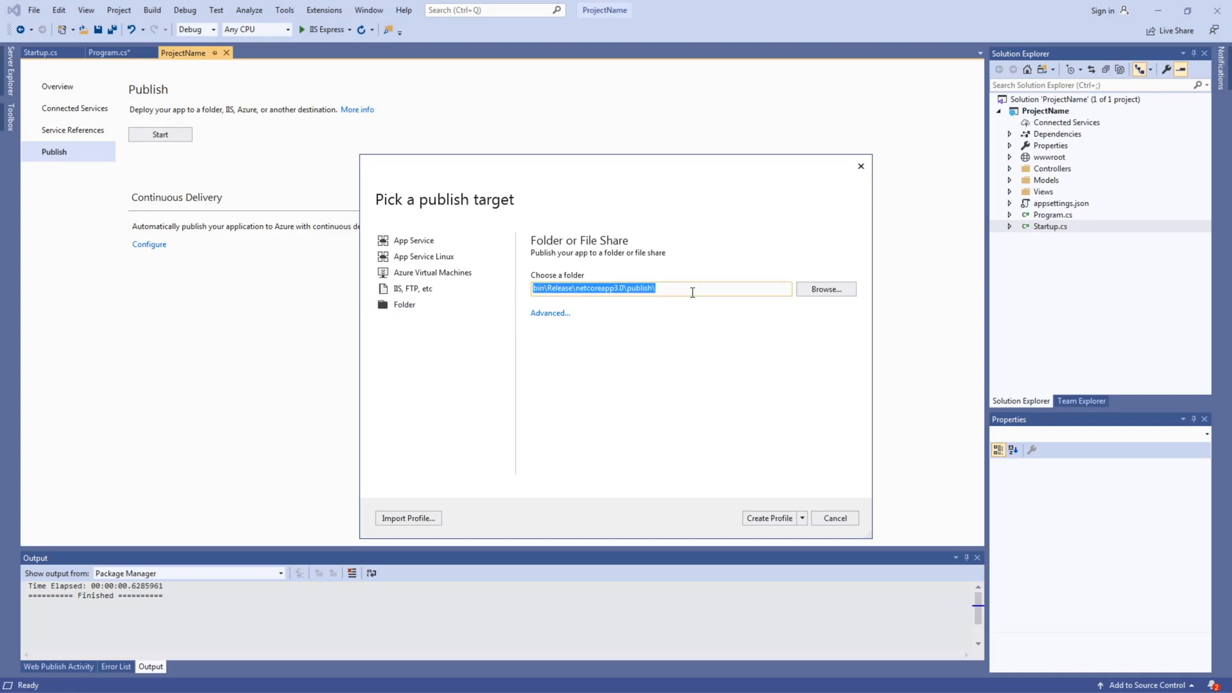
pyautogui.write('C:\\ProjectName_PUBLISH')
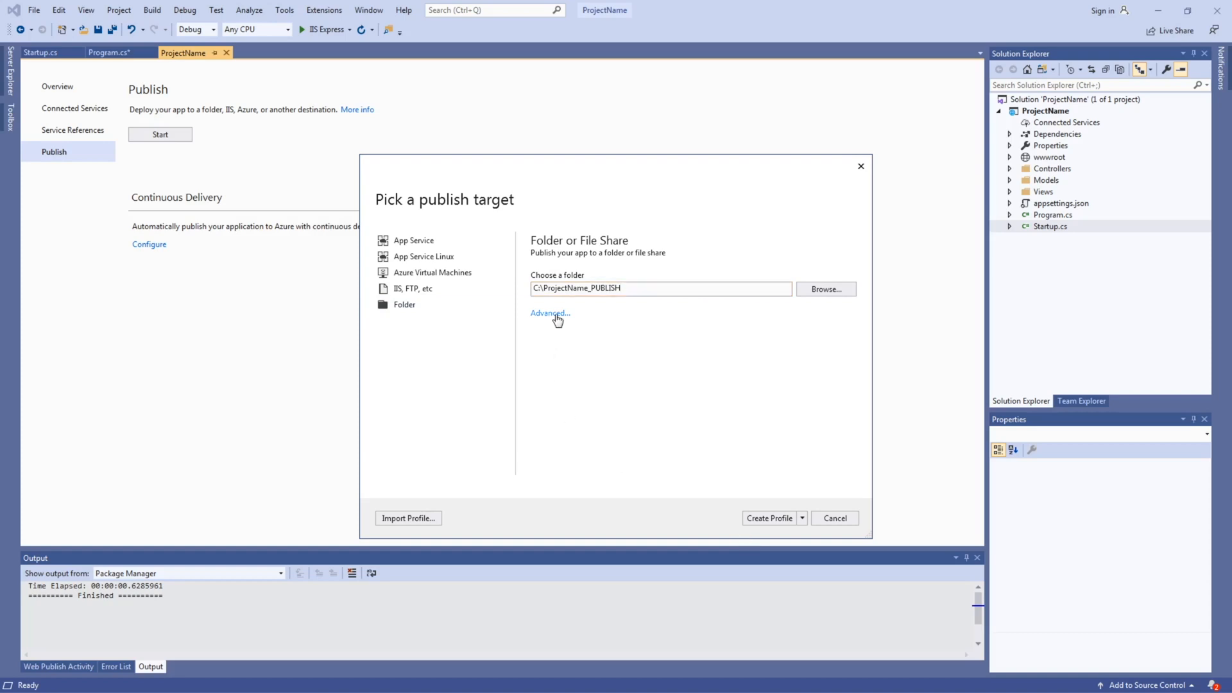
# - Review and save the advanced Release settings, then create the publish profile
pyautogui.click(550, 313)
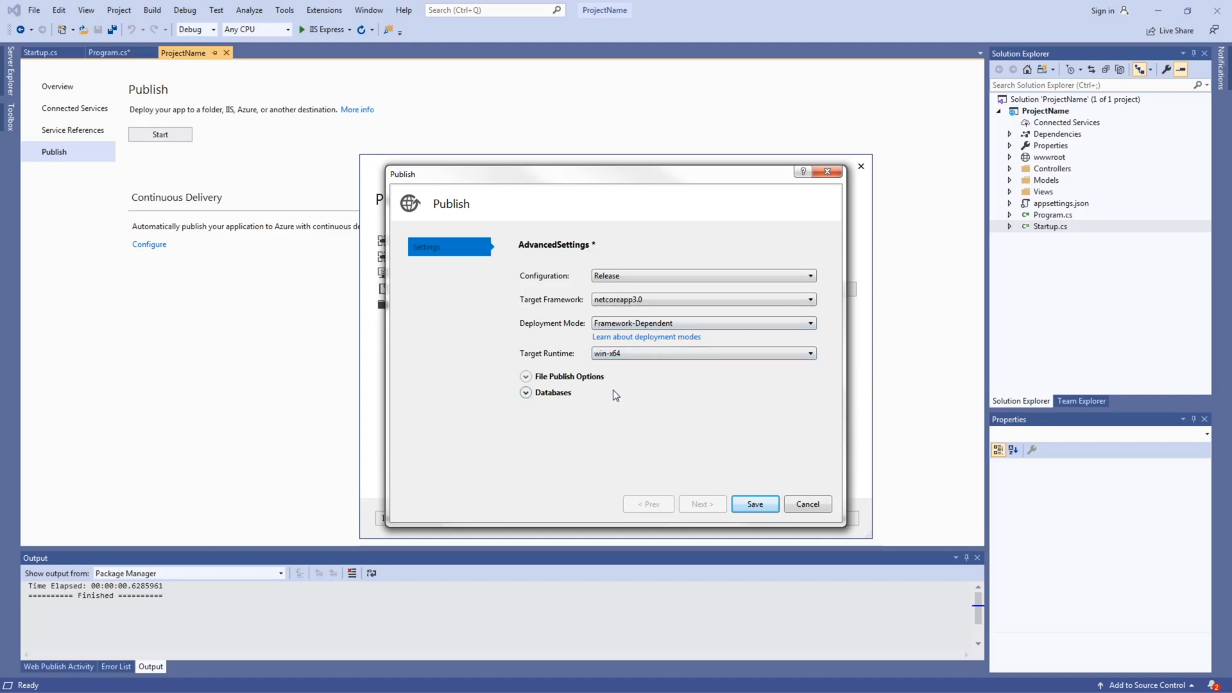
pyautogui.click(526, 376)
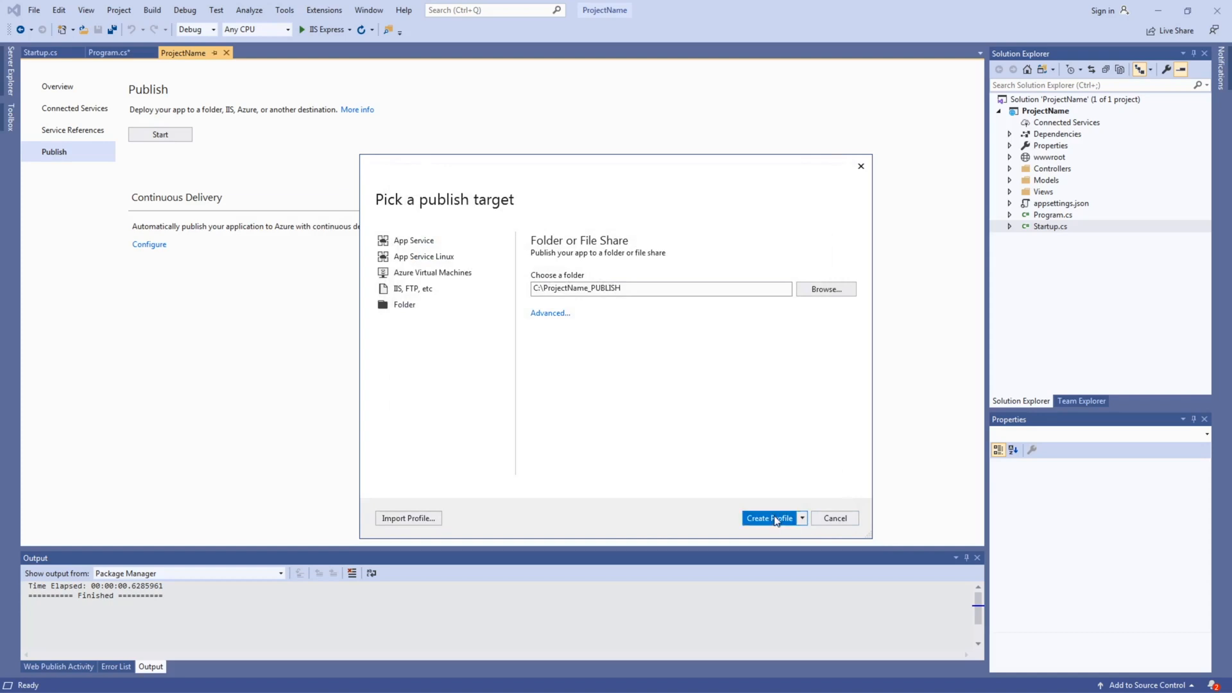
pyautogui.click(769, 517)
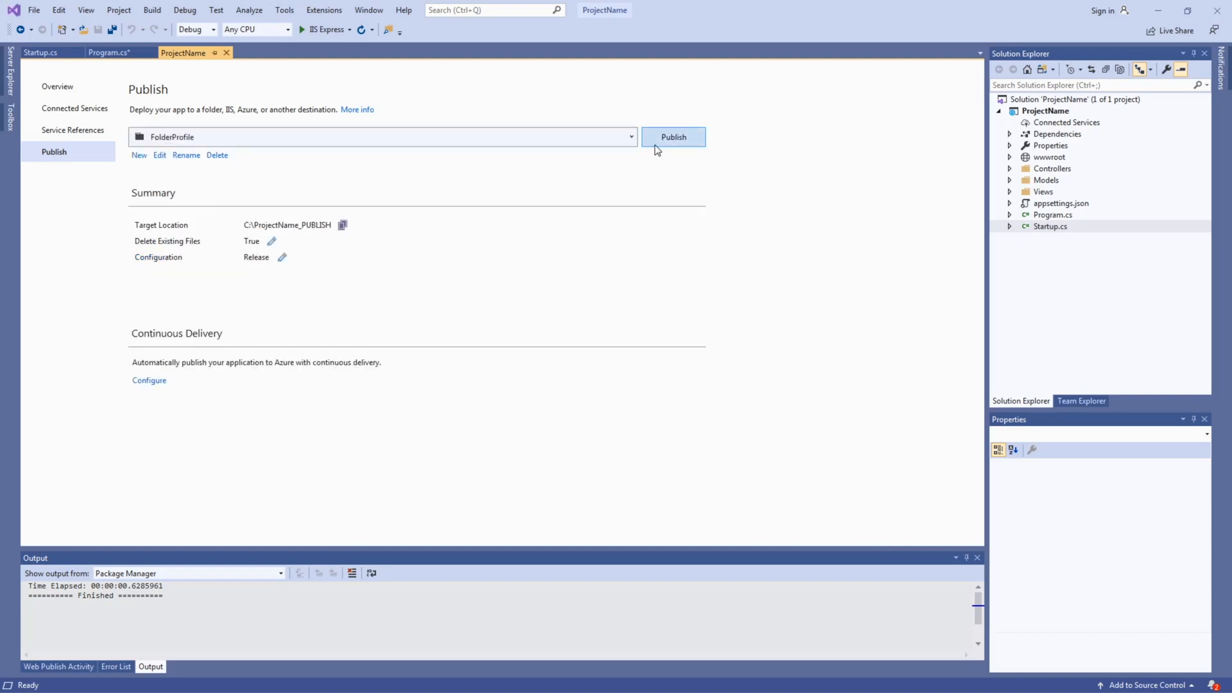
# - Attempt a publish and jump to the CS1026 missing-parenthesis error on Program.cs line 39
pyautogui.click(673, 138)
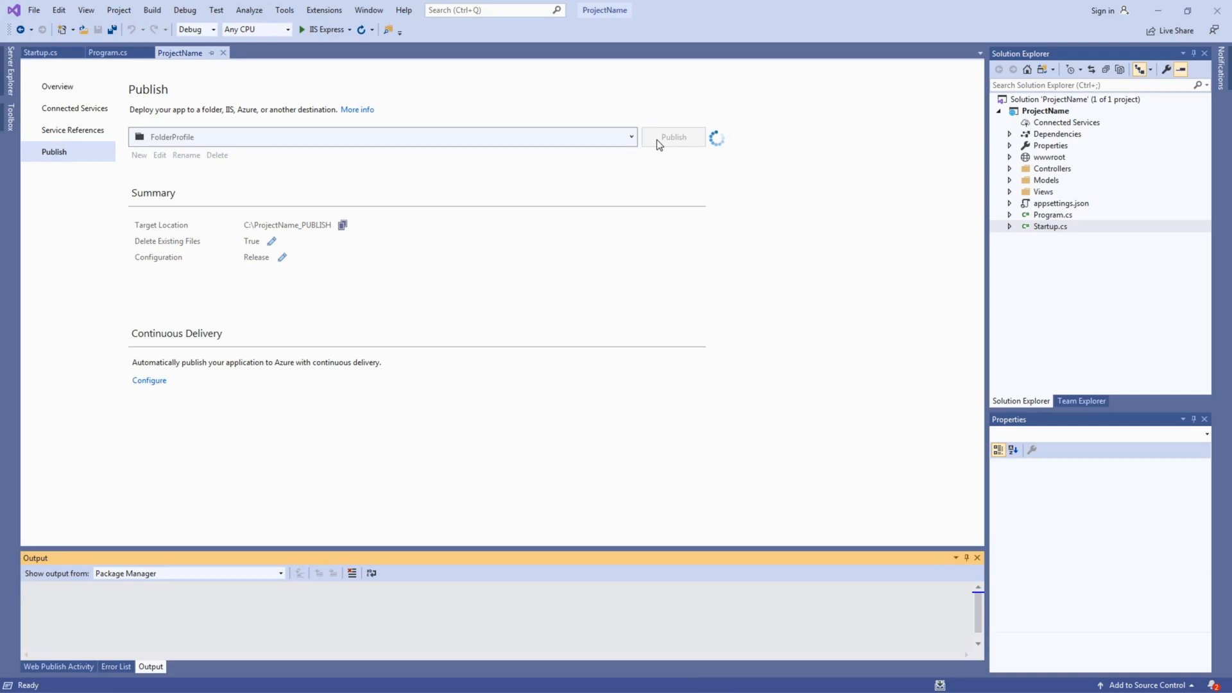
pyautogui.click(672, 137)
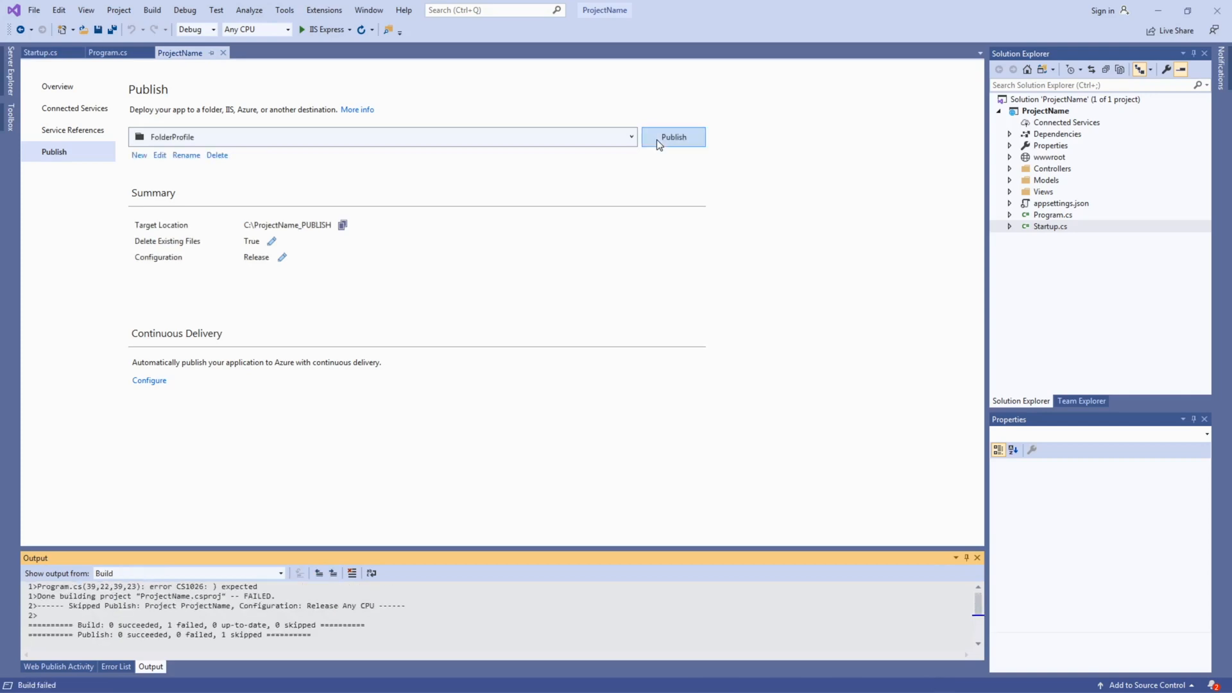
pyautogui.click(673, 137)
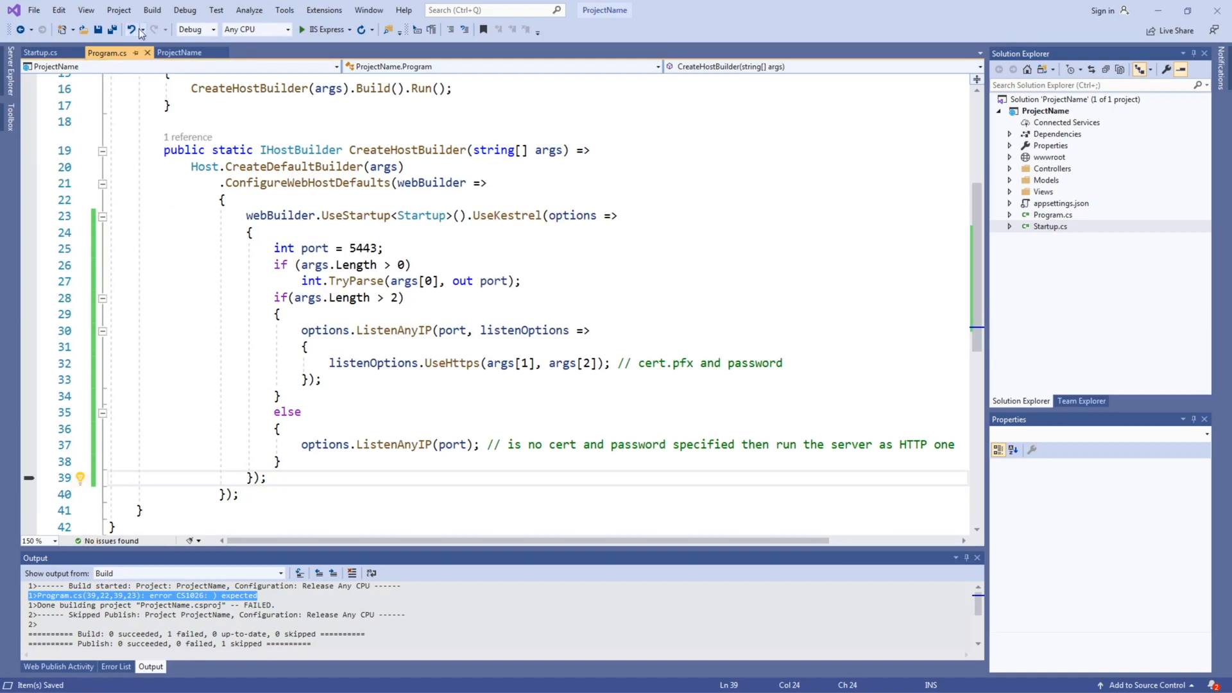
# - Publish the corrected ProjectName to C:\ProjectName_PUBLISH via the FolderProfile page
pyautogui.click(152, 9)
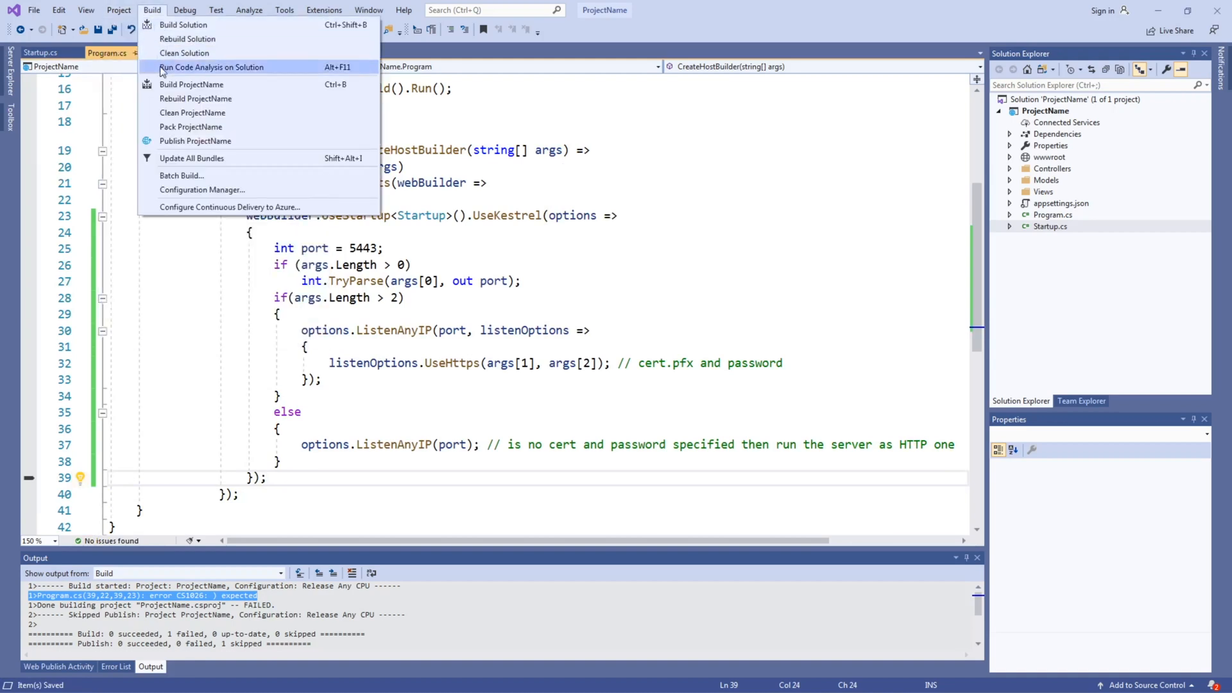
pyautogui.click(195, 142)
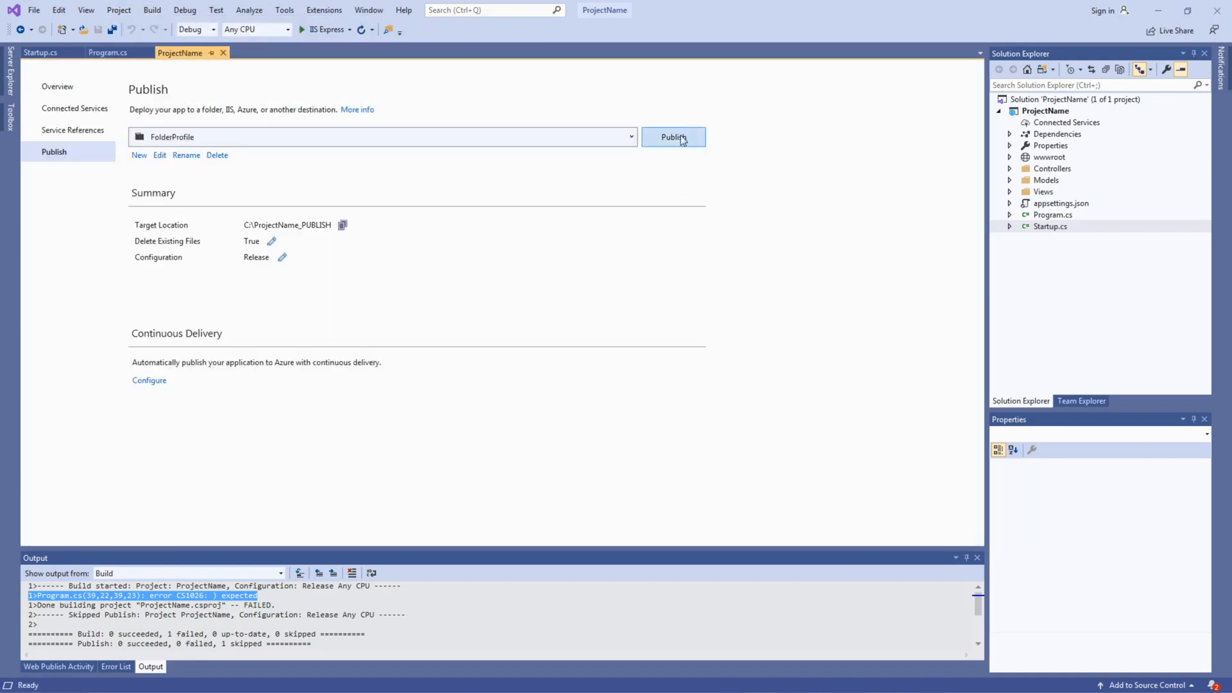
pyautogui.click(672, 137)
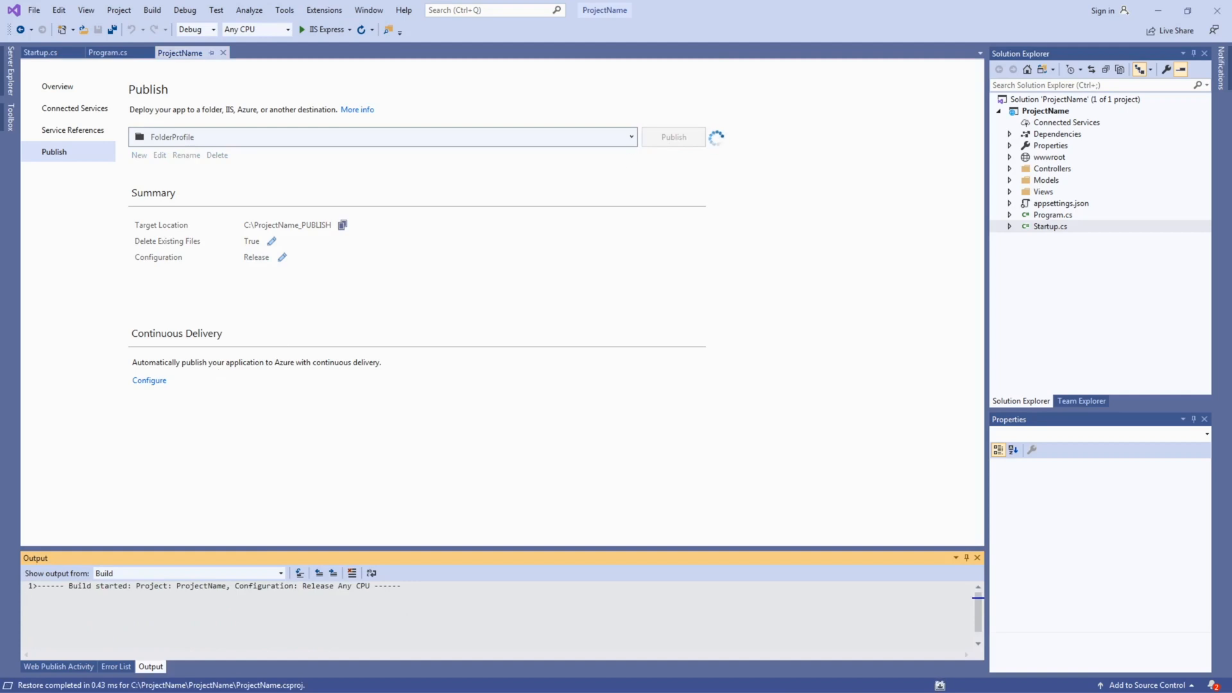
pyautogui.click(671, 138)
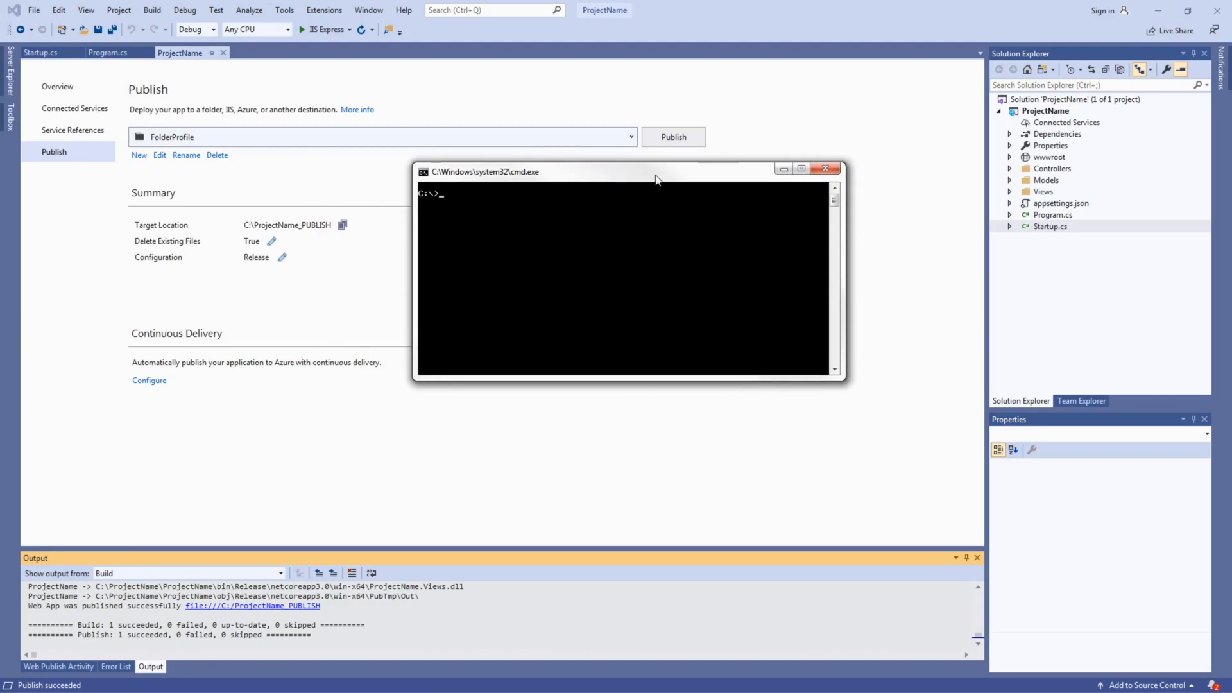
pyautogui.write('dotnet')
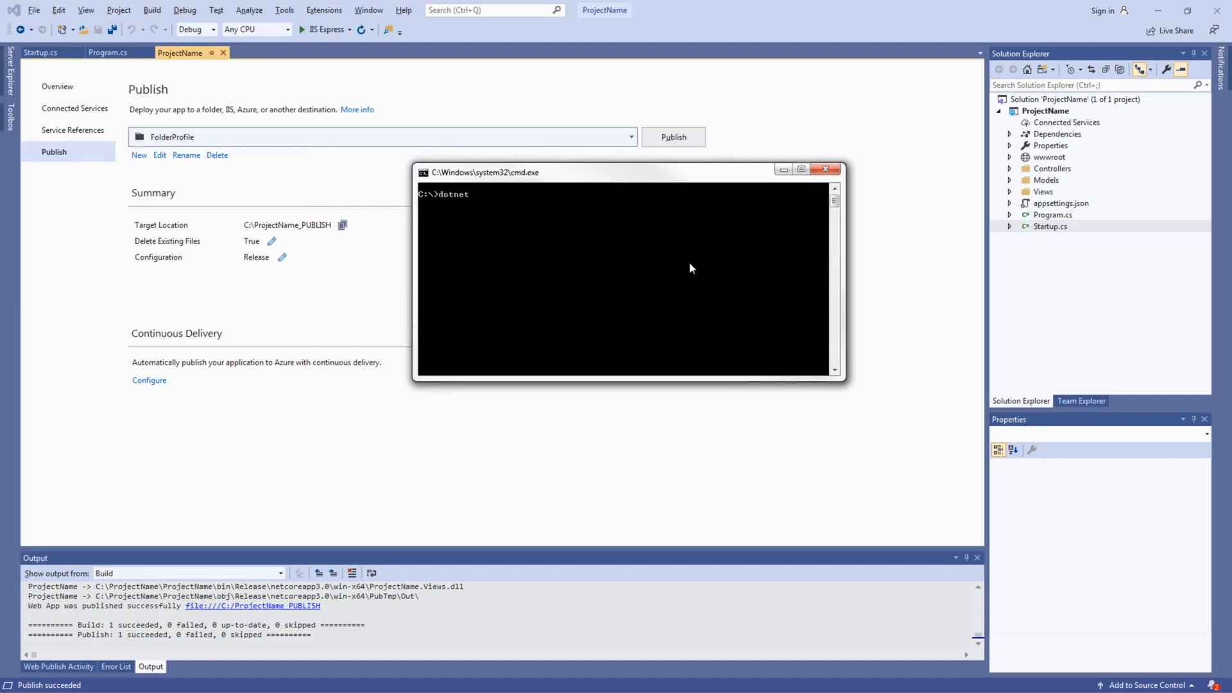
pyautogui.write('dev-certs https -ep')
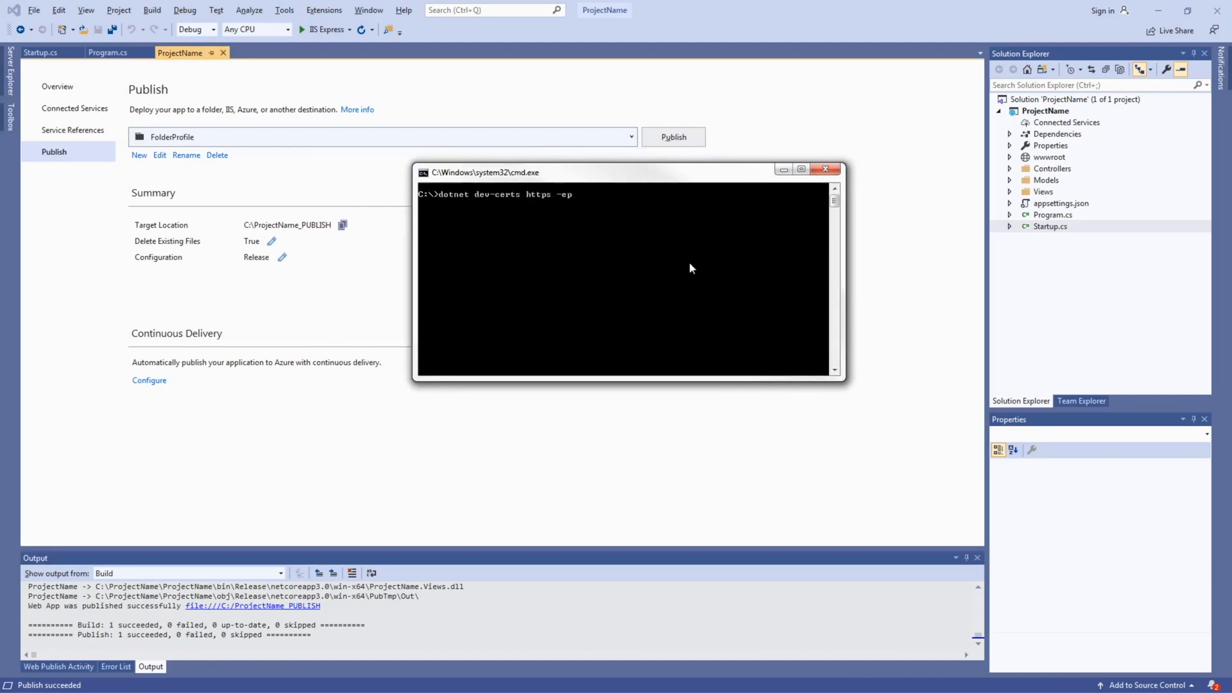
pyautogui.write('C:\\ProjectName_PUBLISH\\cert')
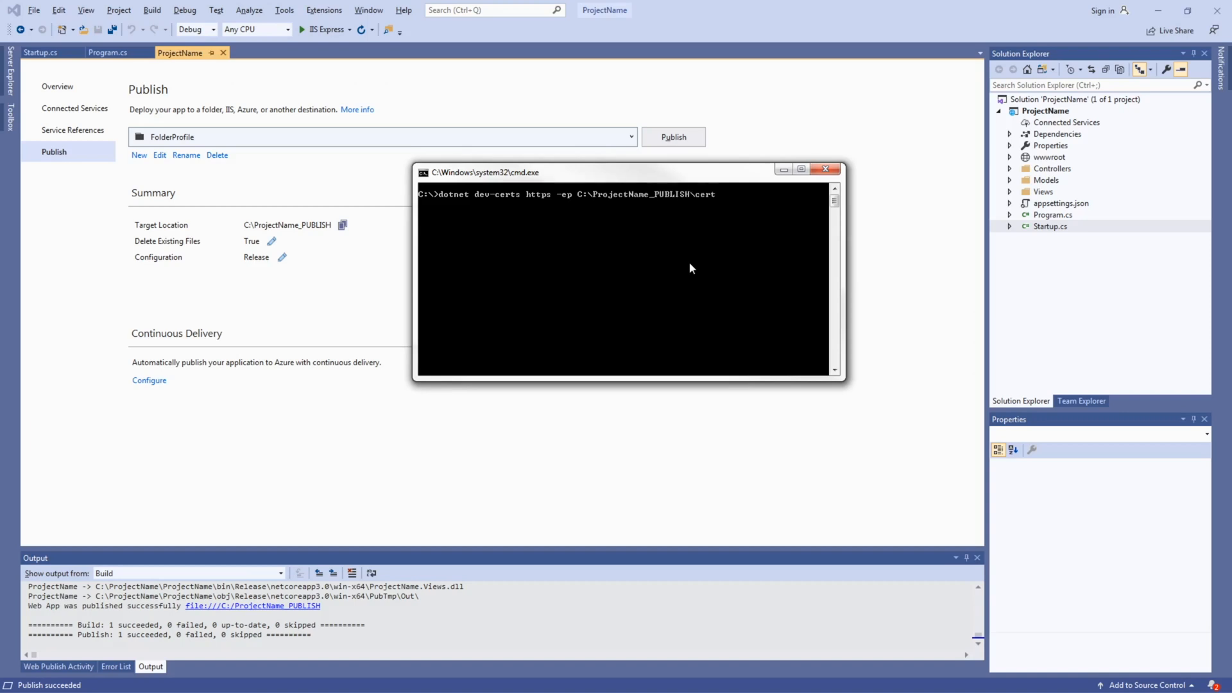
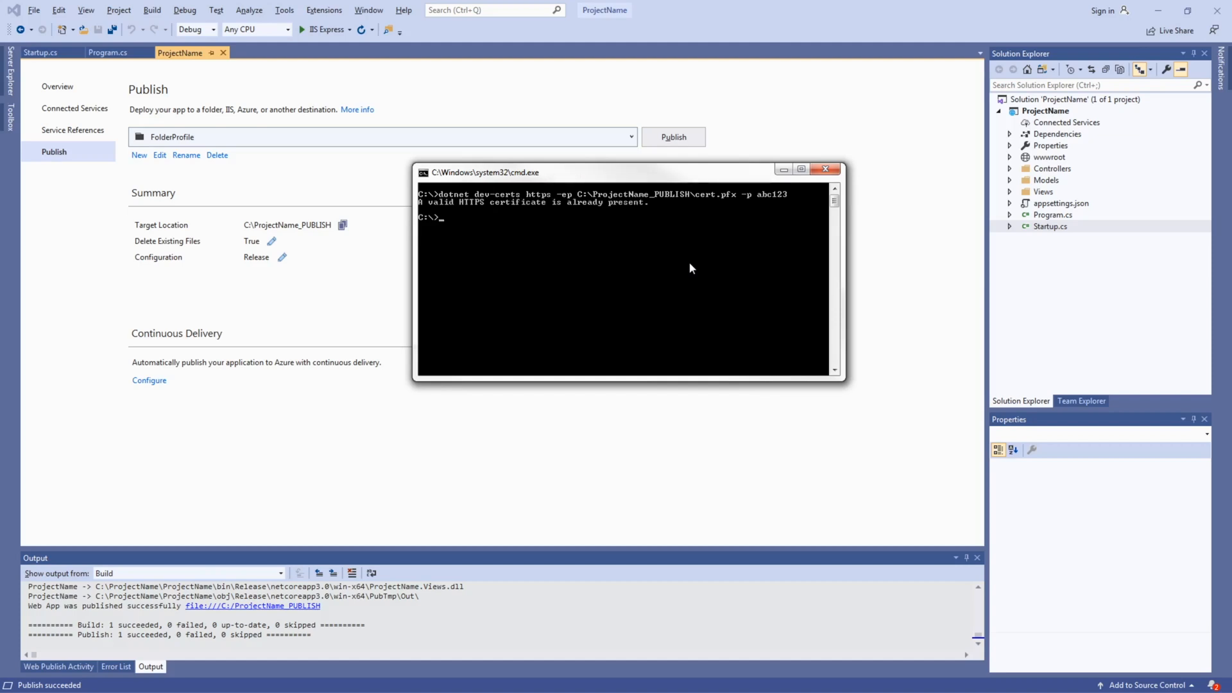
# - Confirm cert.pfx exists, cd into the publish folder and run dotnet ProjectName.dll with 443 and cert arguments
pyautogui.write('dir C:\\ProjectName_PUBLISH\\cert.')
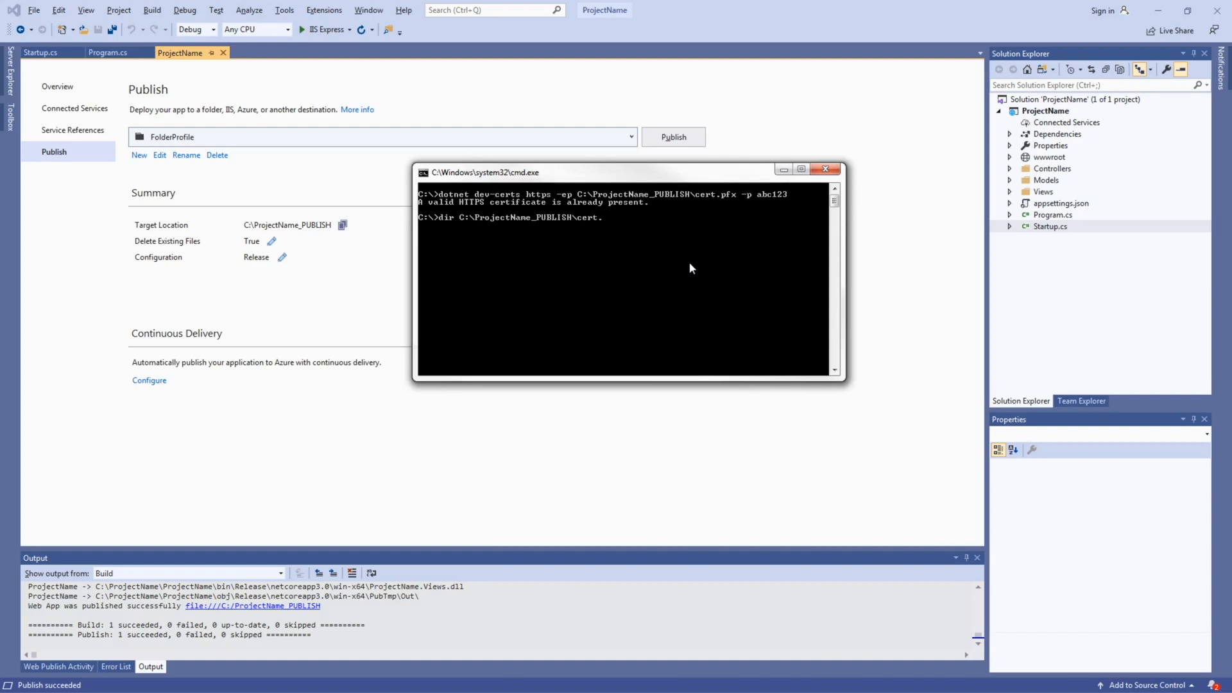
pyautogui.press('Return')
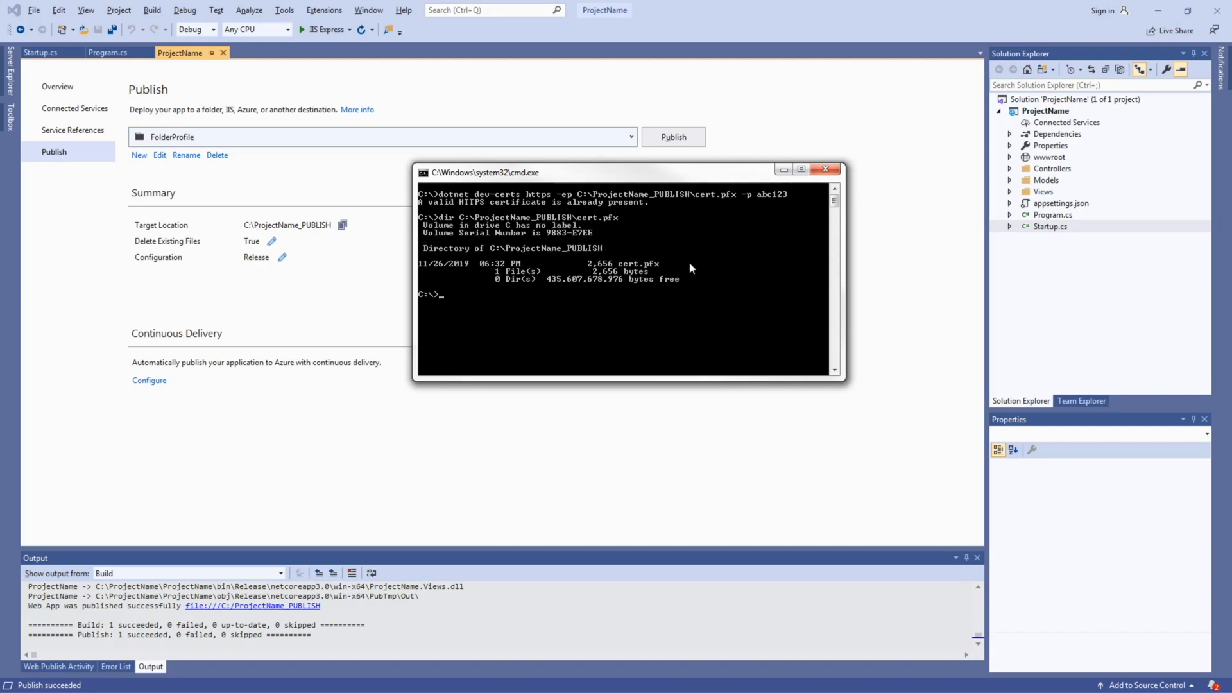
pyautogui.write('dir C:\\ProjectName_PUBLISH\\cert.pfx')
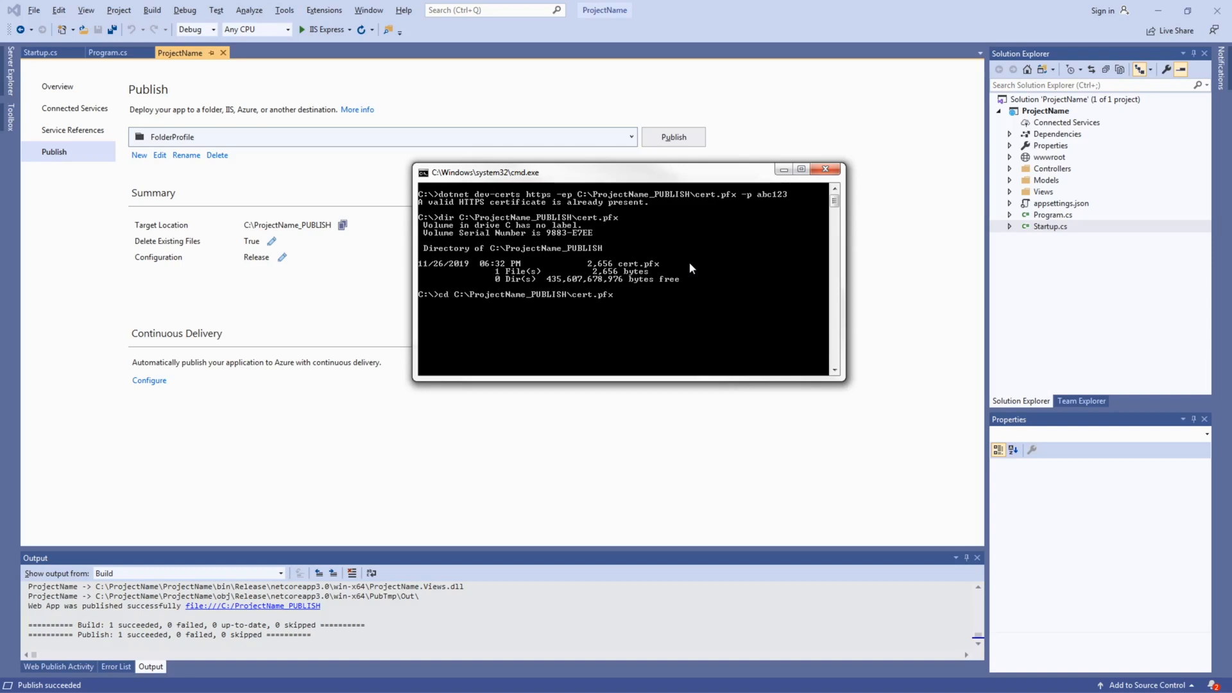
pyautogui.press('Backspace')
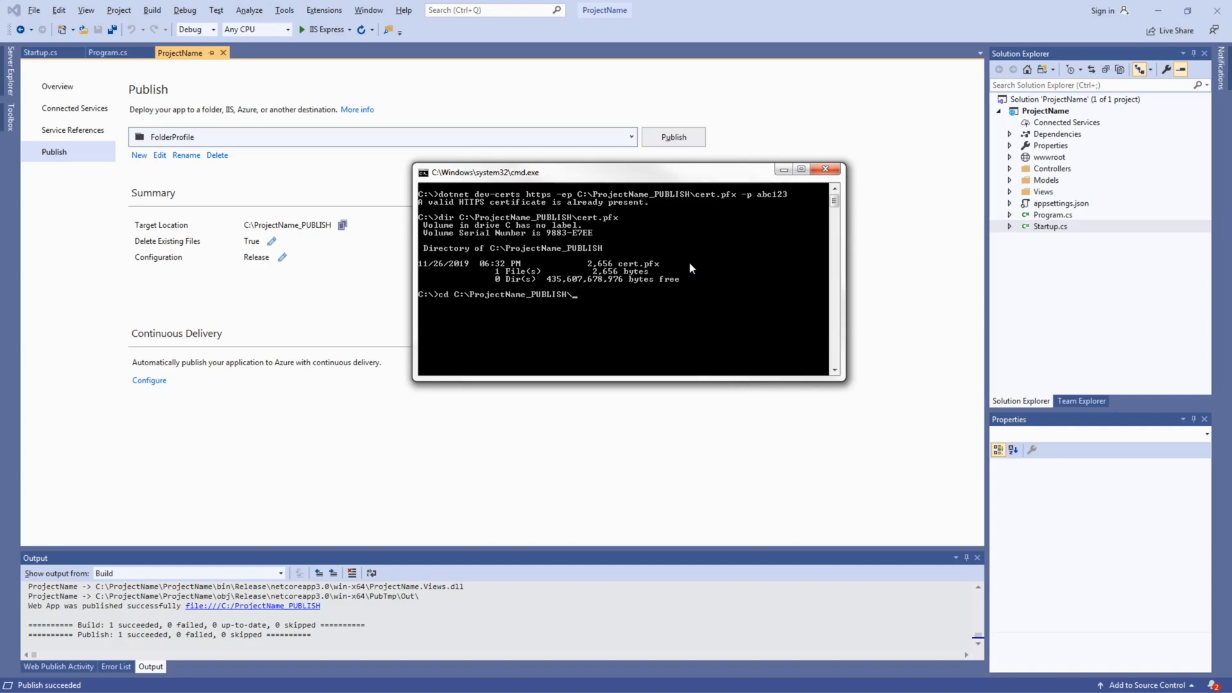
pyautogui.press('Return')
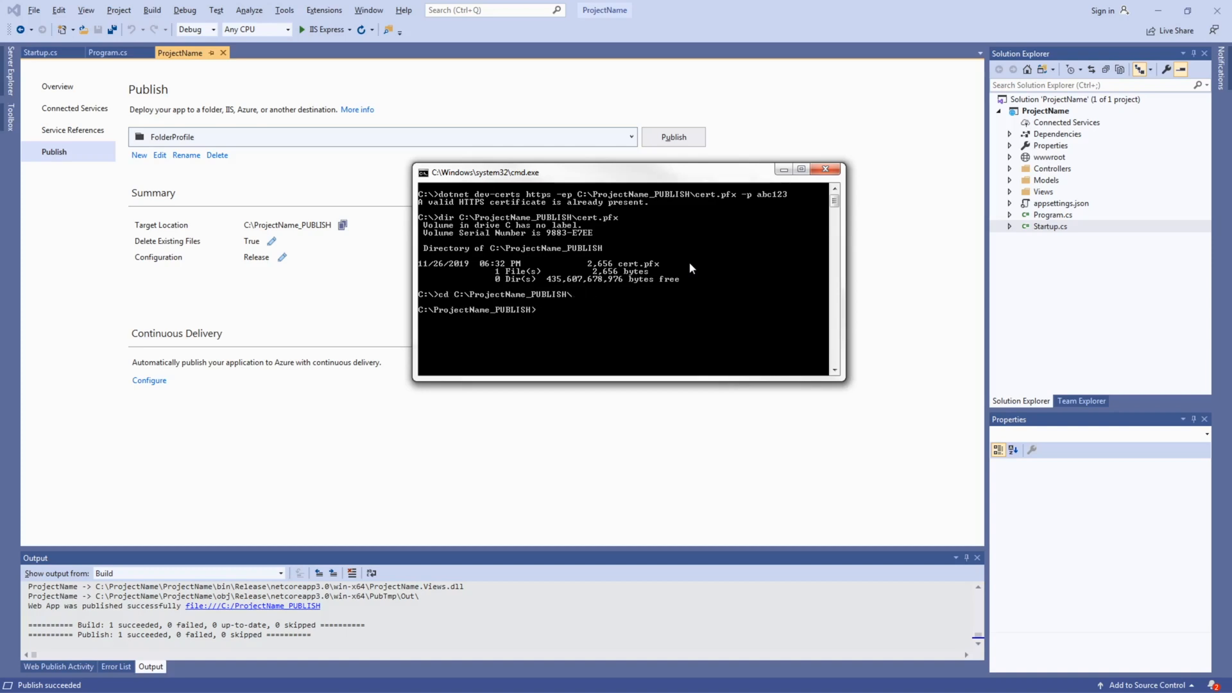
pyautogui.write('dotnet ProjectName.dll')
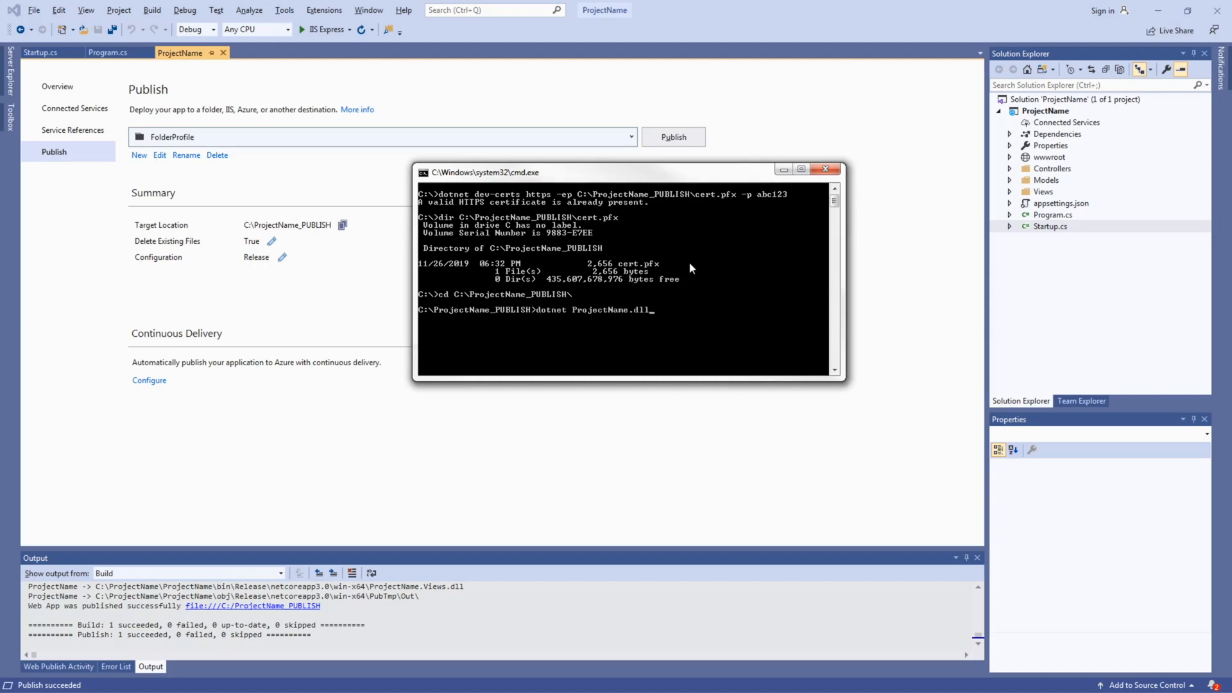
pyautogui.write('443 cer')
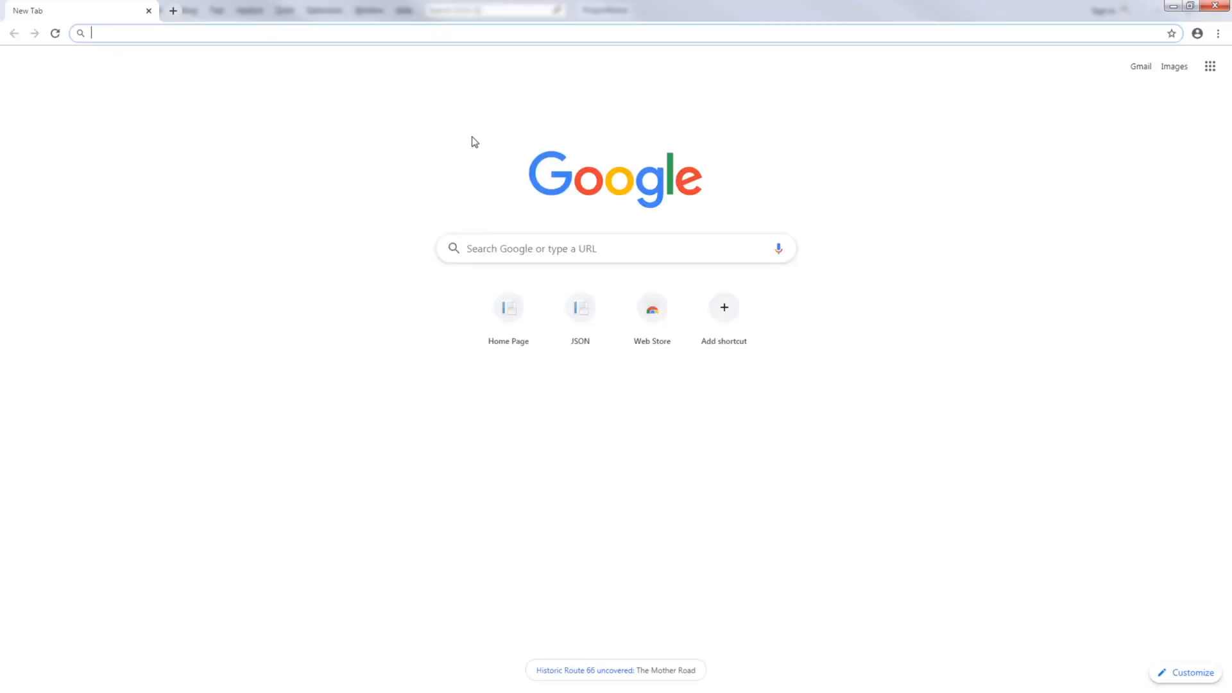
pyautogui.write('https://accounts.google.com')
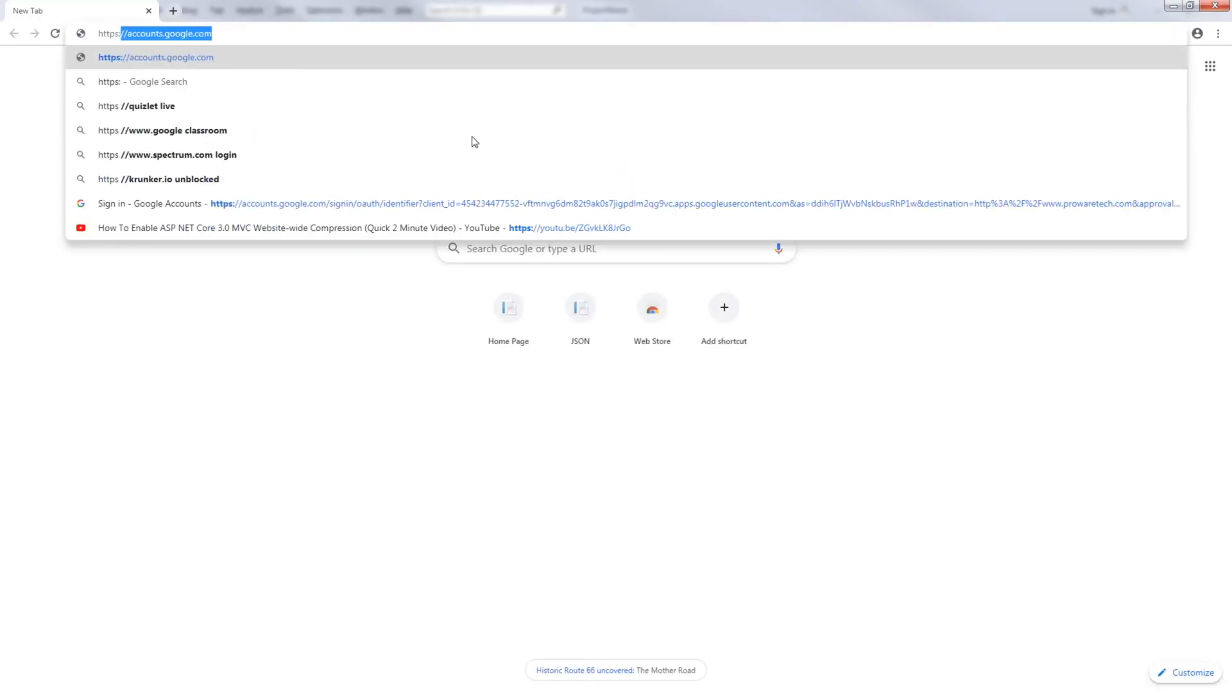
pyautogui.press('Backspace')
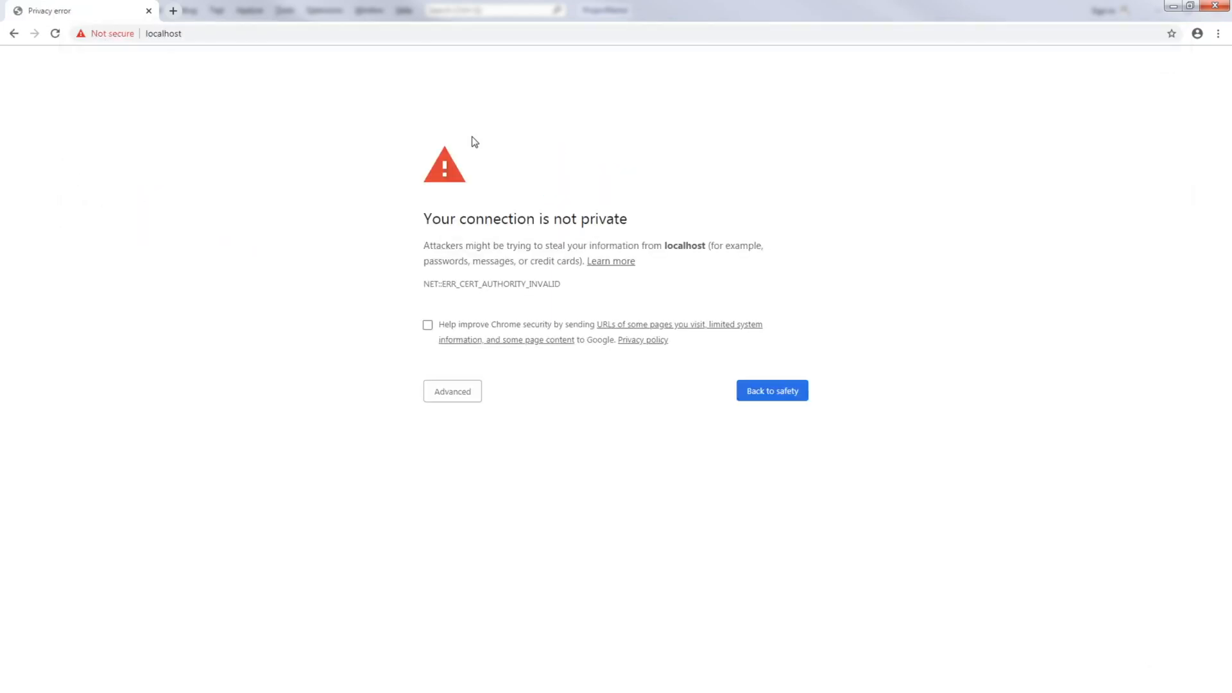
pyautogui.moveTo(447, 385)
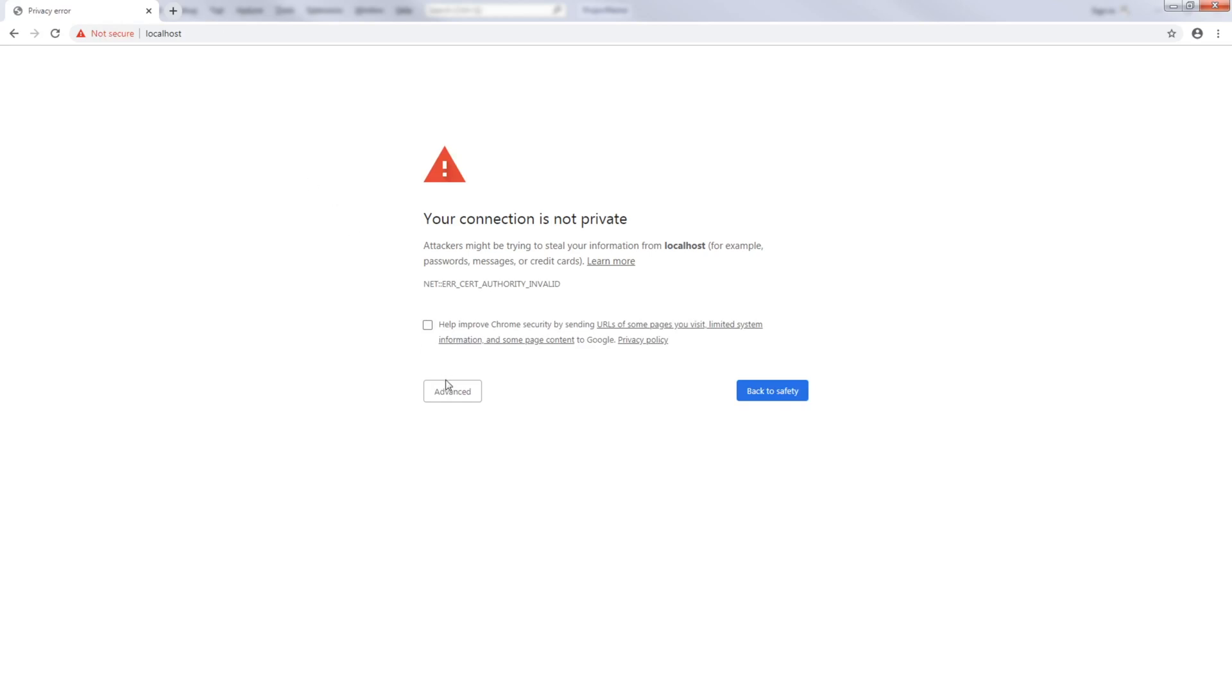
pyautogui.click(452, 390)
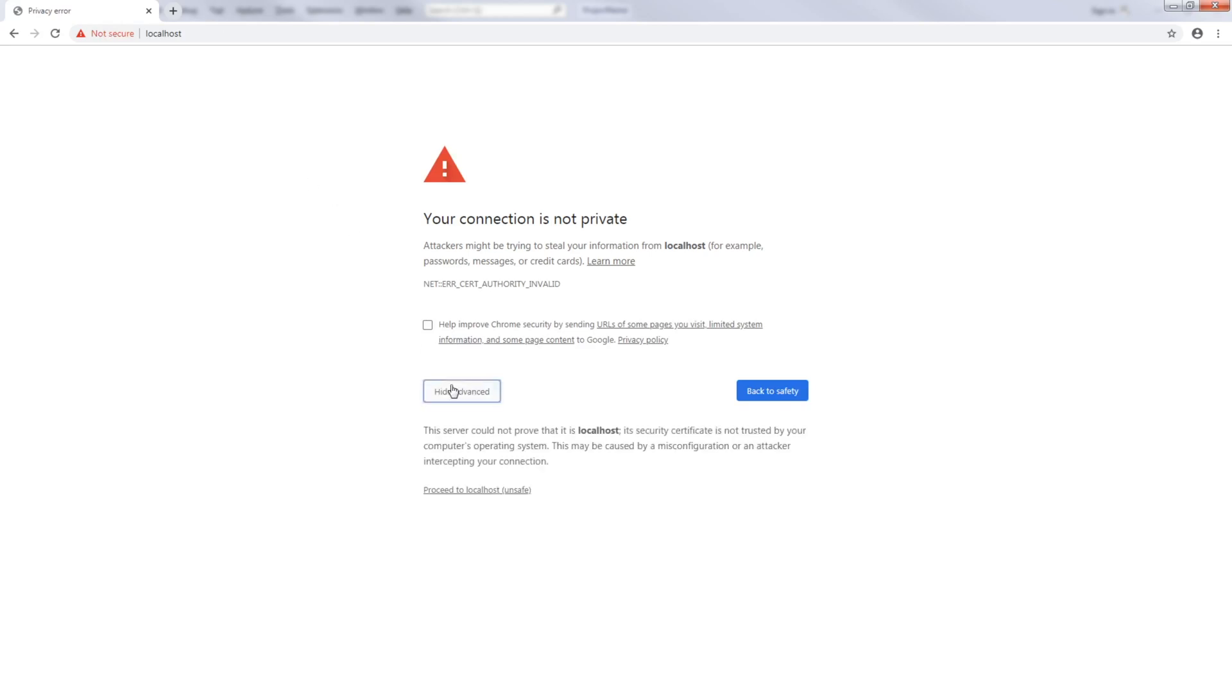
pyautogui.click(478, 489)
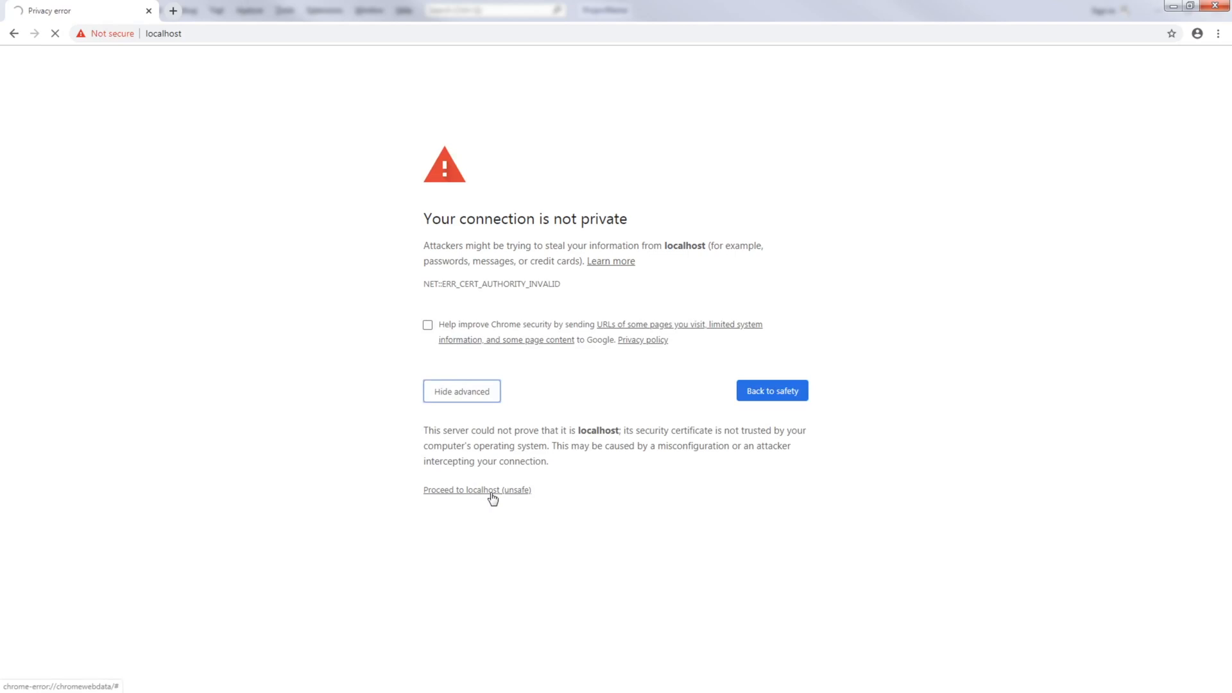
pyautogui.click(478, 489)
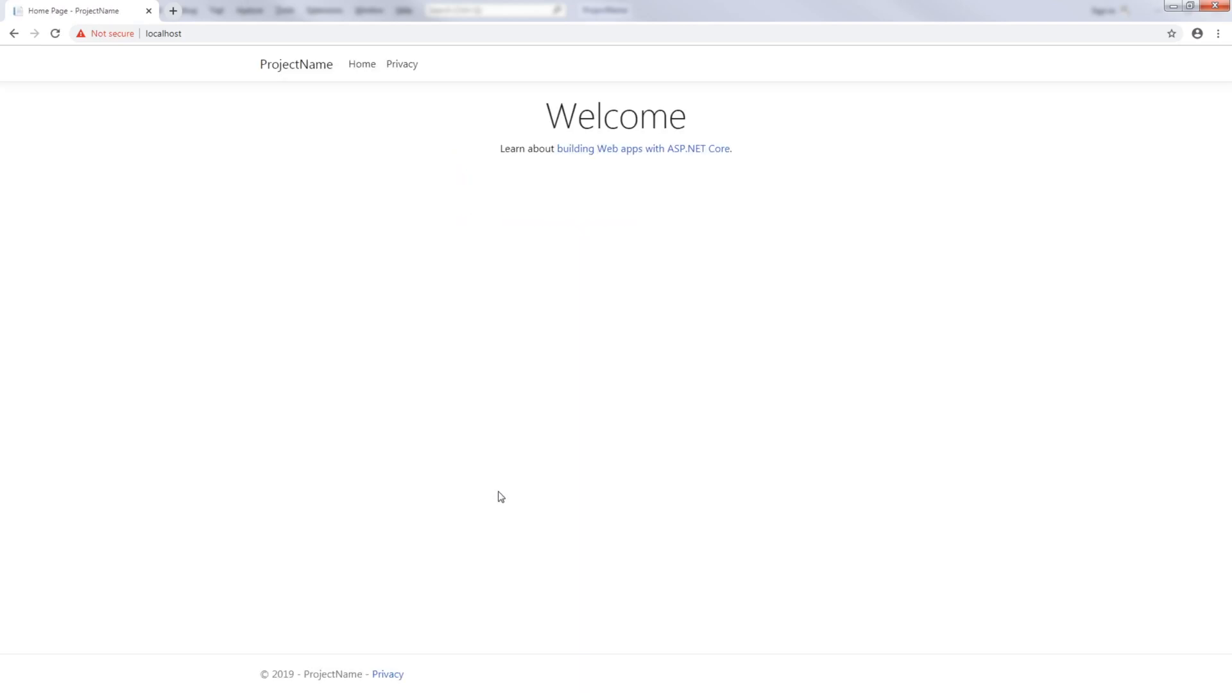
pyautogui.moveTo(402, 65)
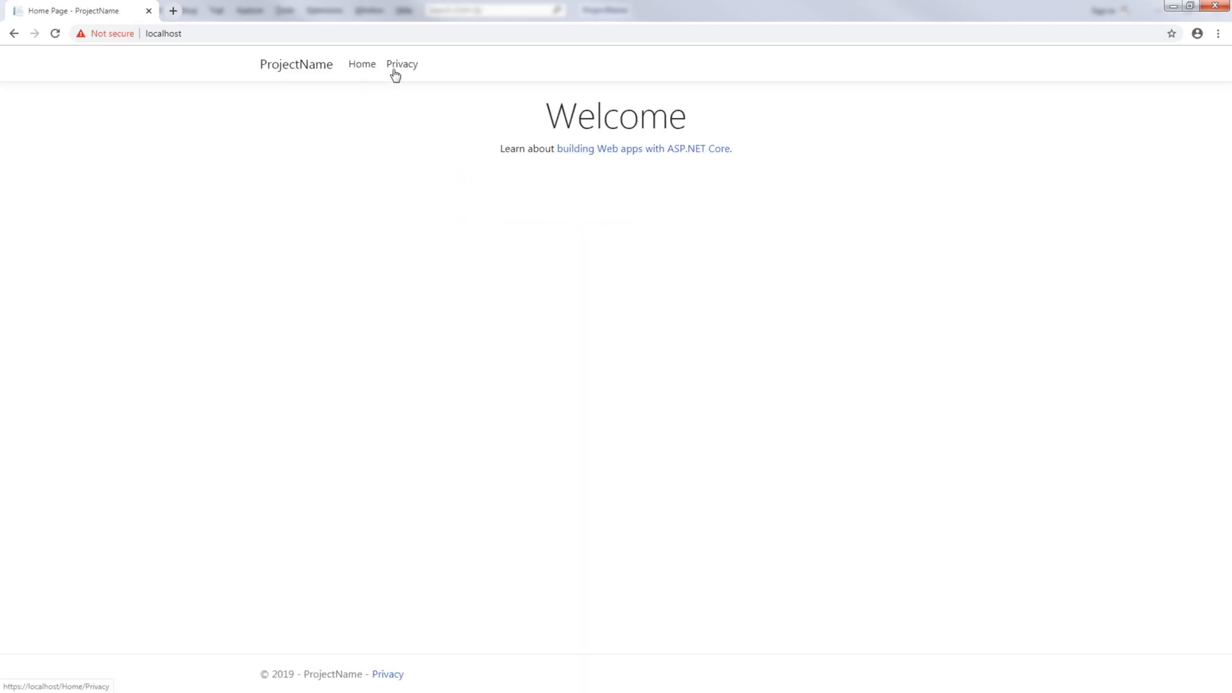
pyautogui.moveTo(362, 71)
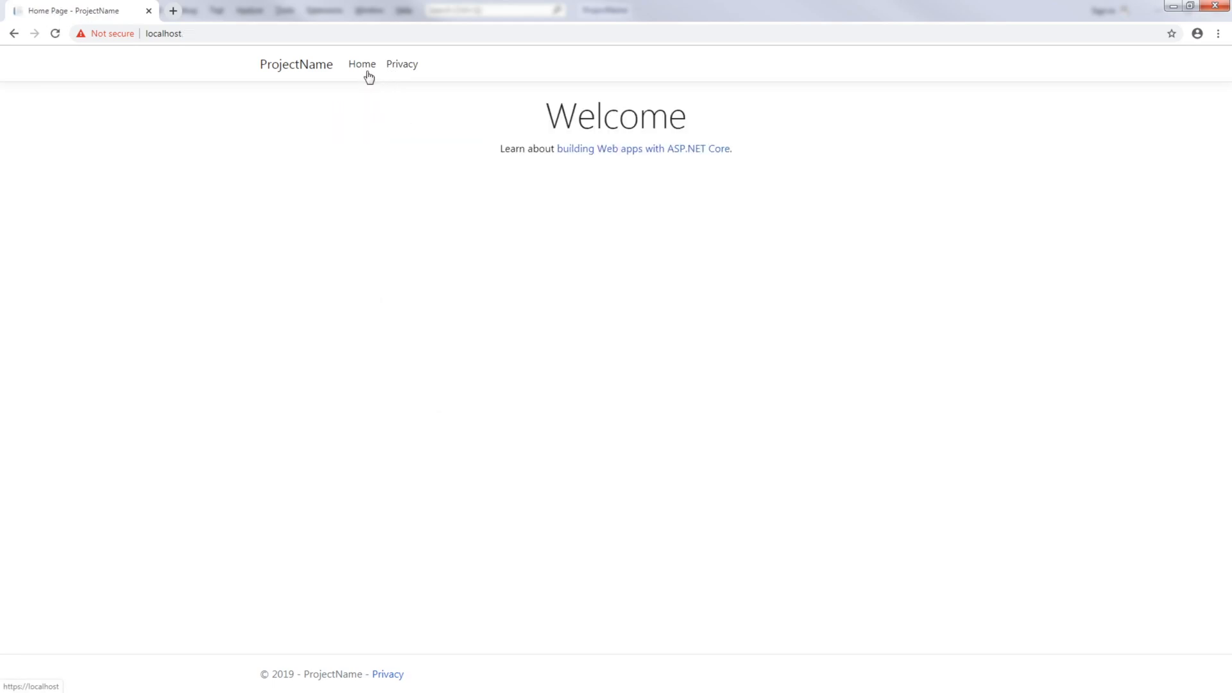
pyautogui.moveTo(402, 74)
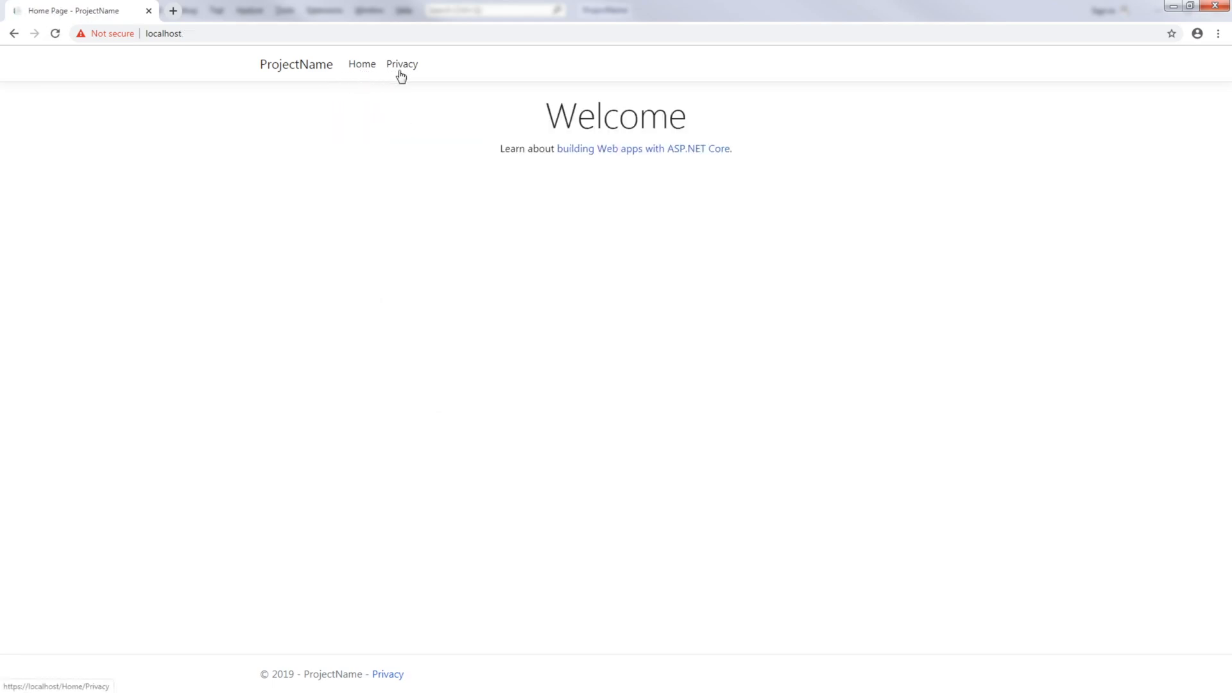
# - View the Privacy Policy page and reveal its full https address in the address bar
pyautogui.click(402, 64)
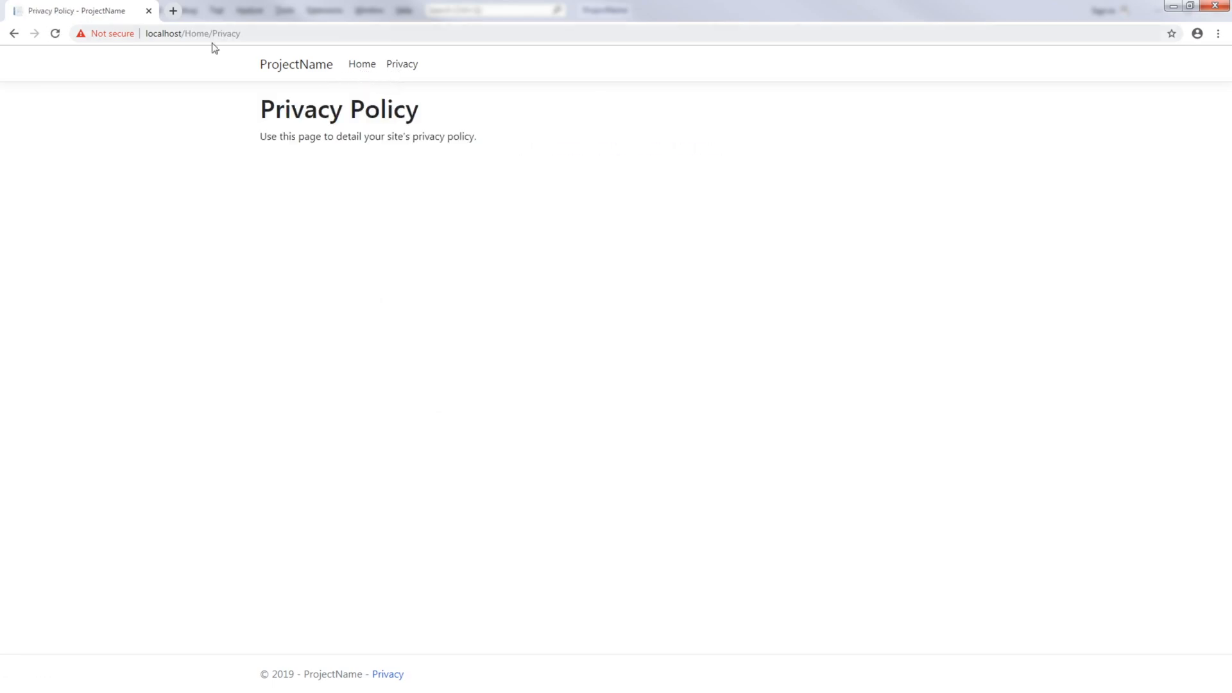
pyautogui.click(192, 34)
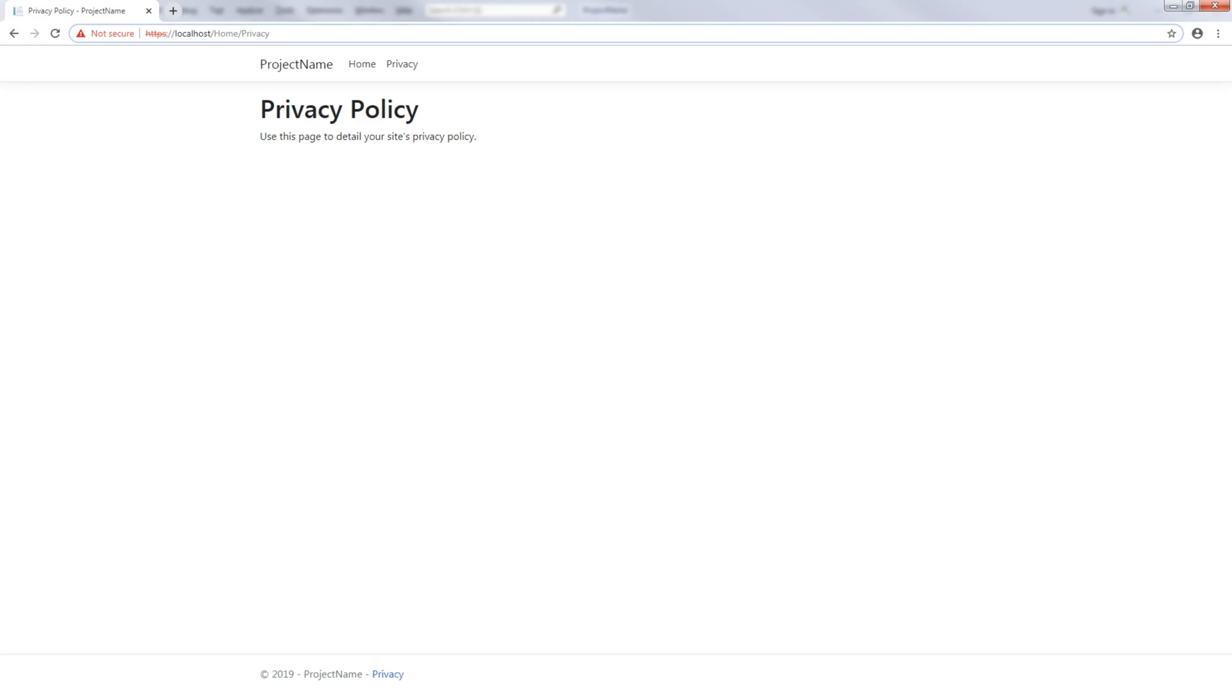
pyautogui.click(207, 33)
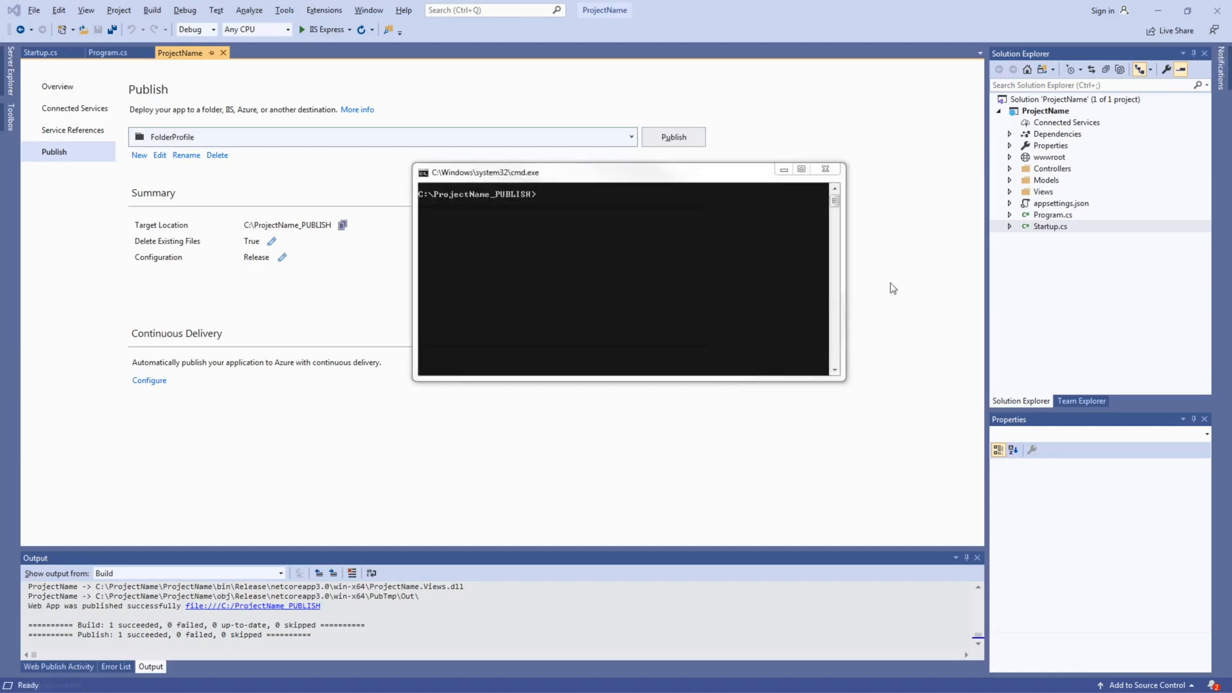
# - Run dotnet ProjectName.dll with port 80 to serve plain HTTP
pyautogui.write('dotnet P')
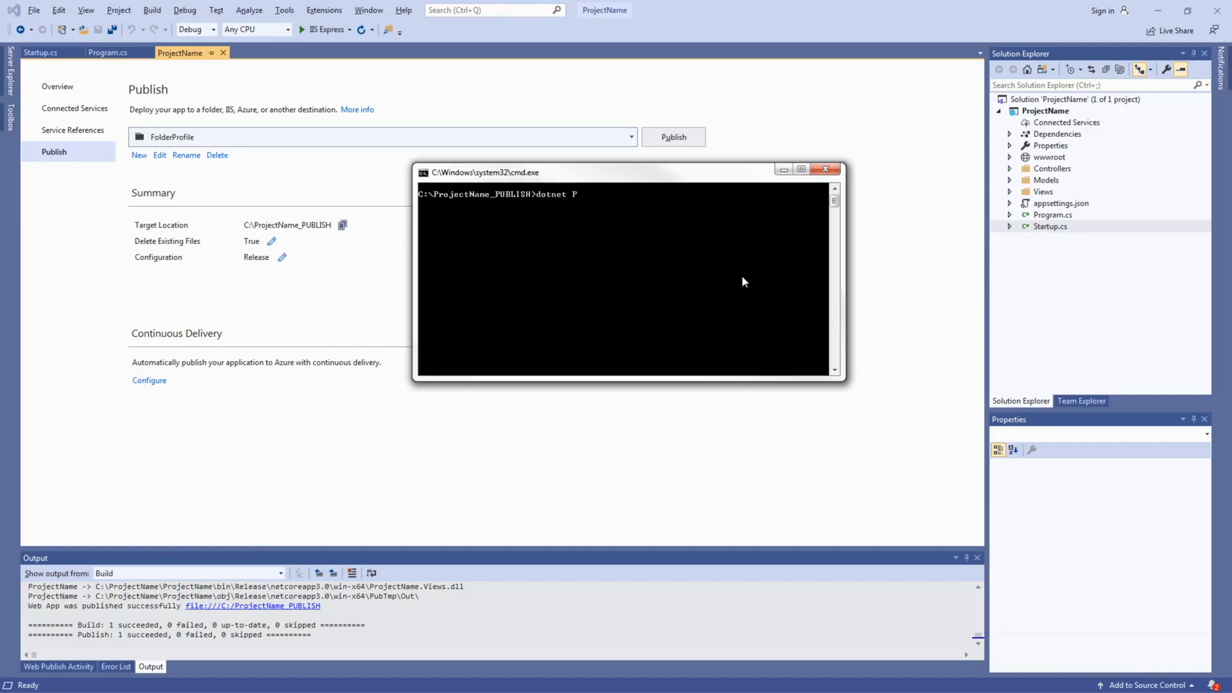
pyautogui.write('rojectName.dll')
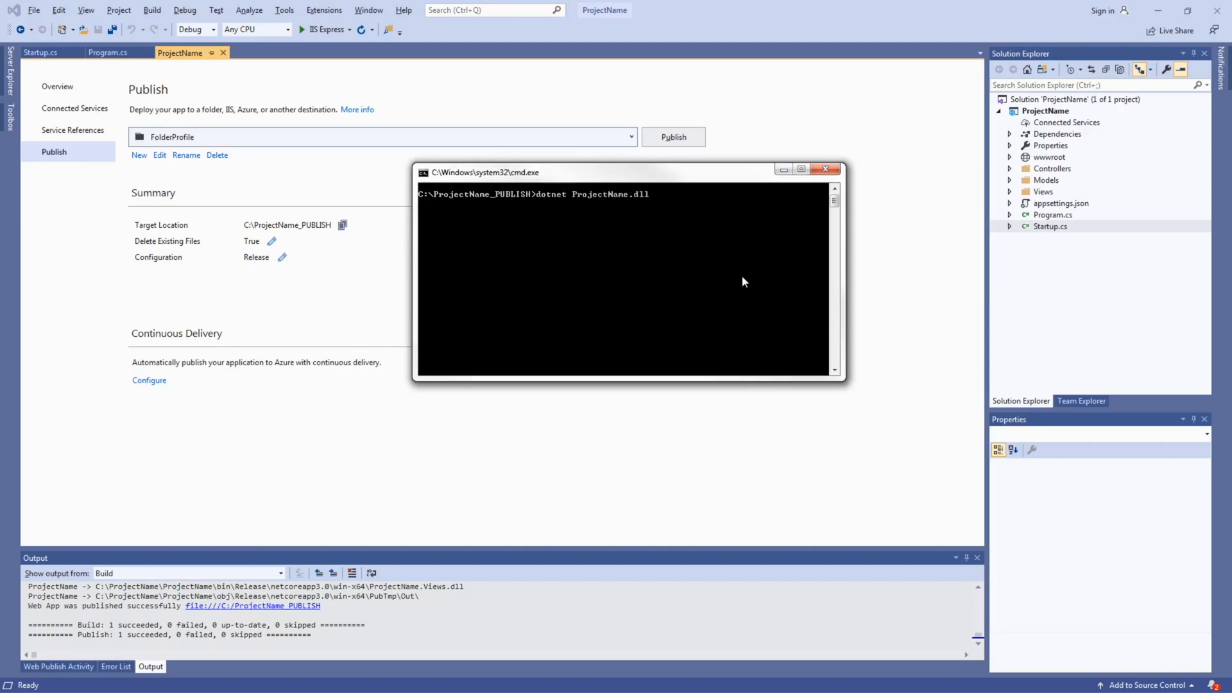
pyautogui.write('80')
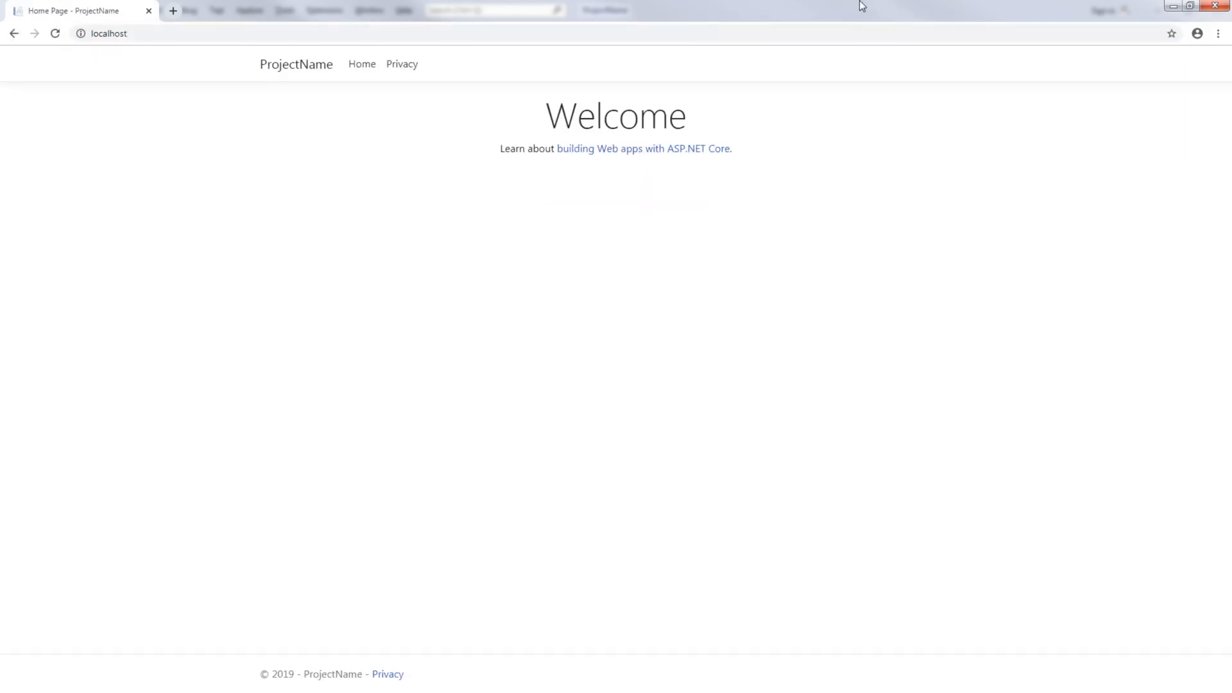
pyautogui.moveTo(402, 64)
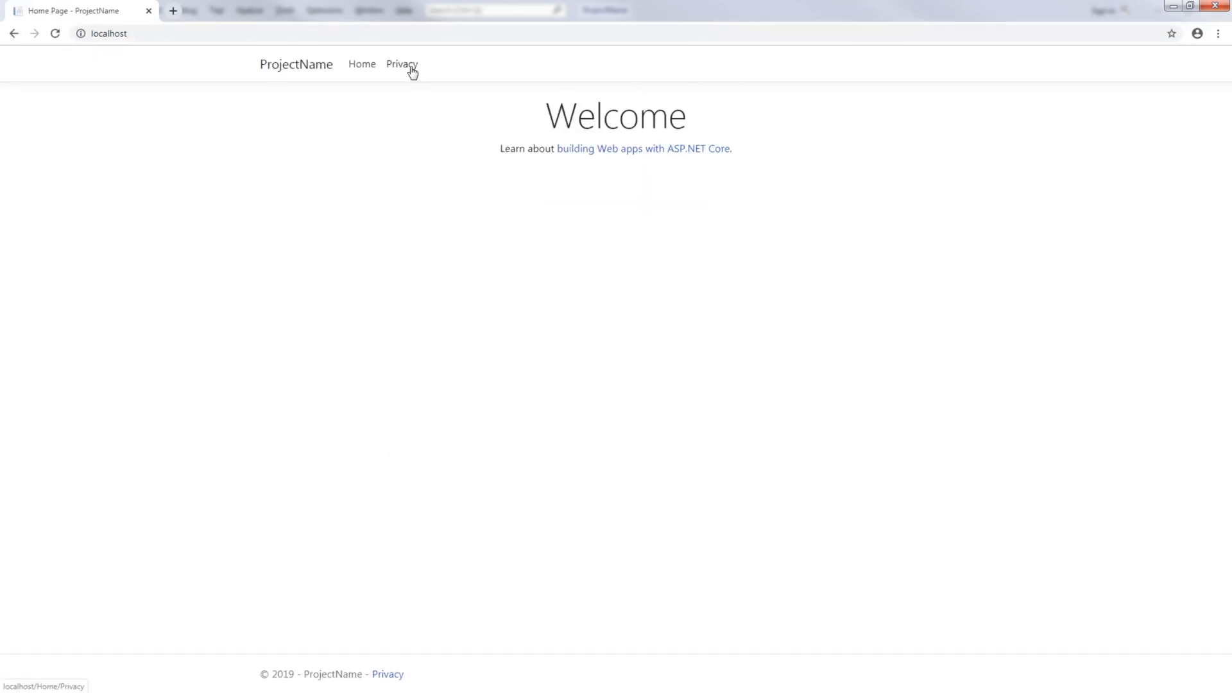
pyautogui.moveTo(366, 76)
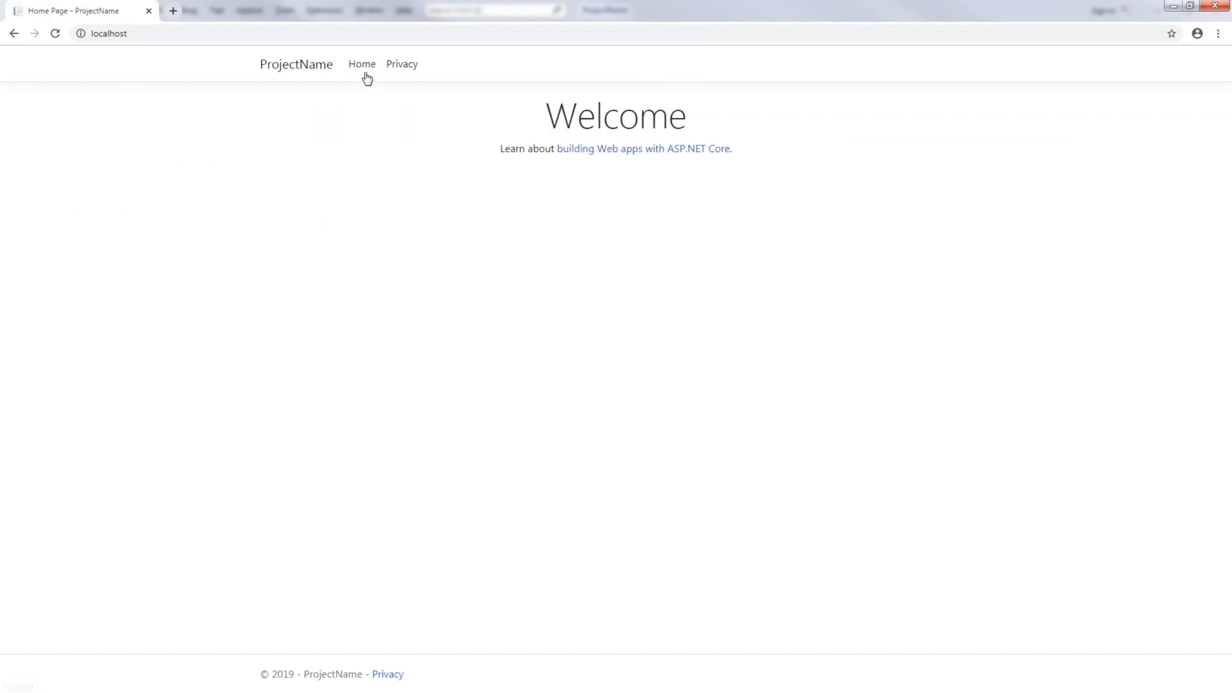